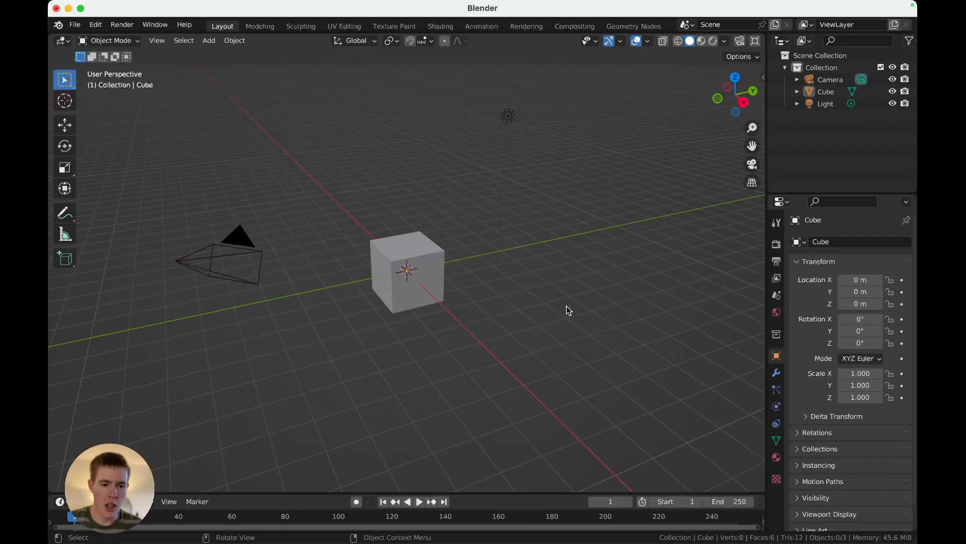
Delete the default objects, add a 4-vertex cone and start shaping its base into a trunk.
{"action": "key", "text": "x"}
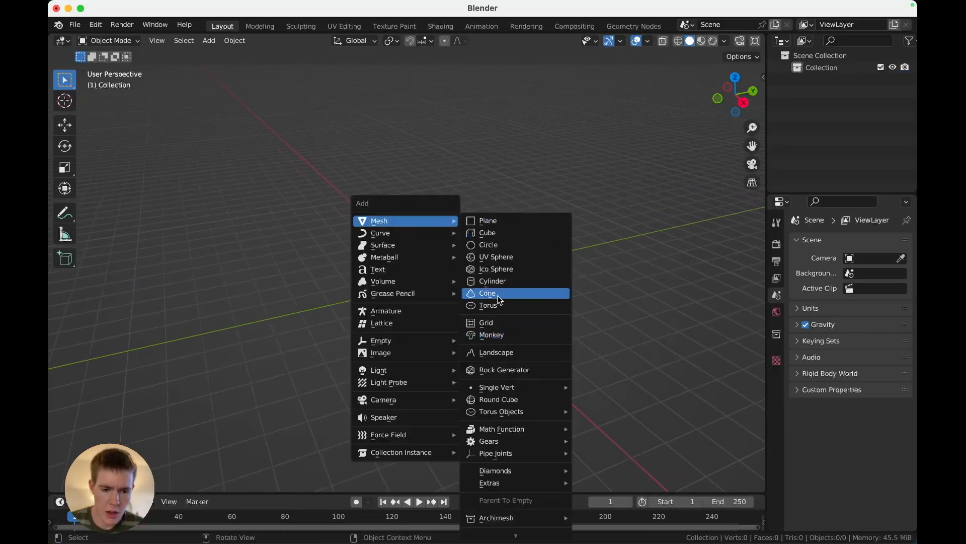
{"action": "left_click", "coordinate": [487, 293]}
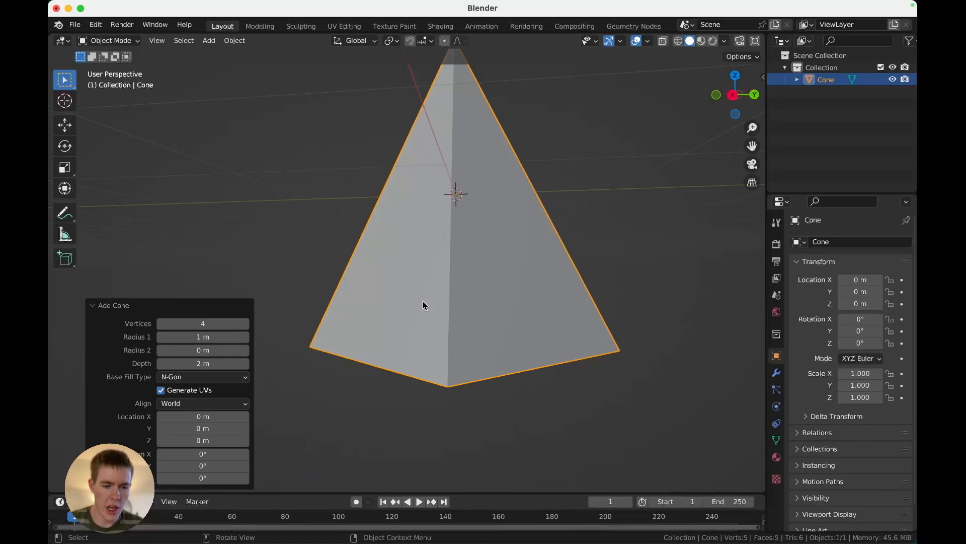
{"action": "key", "text": "Tab"}
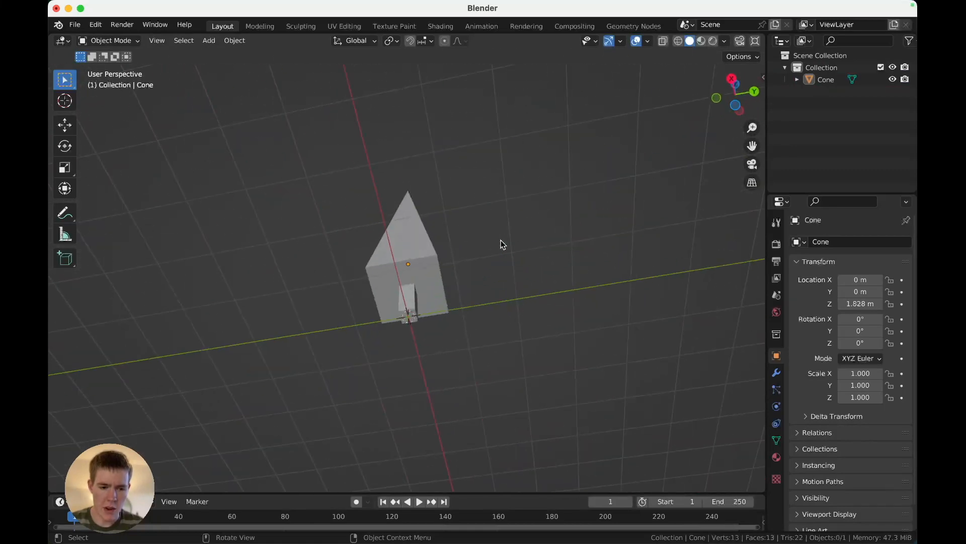
Select the tree, enter Edit Mode and subdivide its canopy edges into more horizontal sections.
{"action": "left_click", "coordinate": [723, 41]}
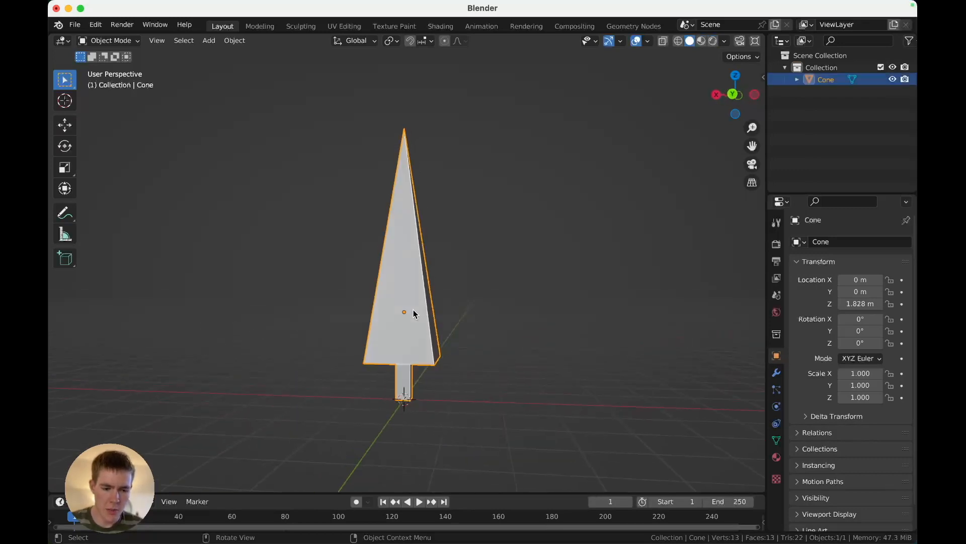
{"action": "left_click_drag", "start_coordinate": [413, 313], "coordinate": [598, 228]}
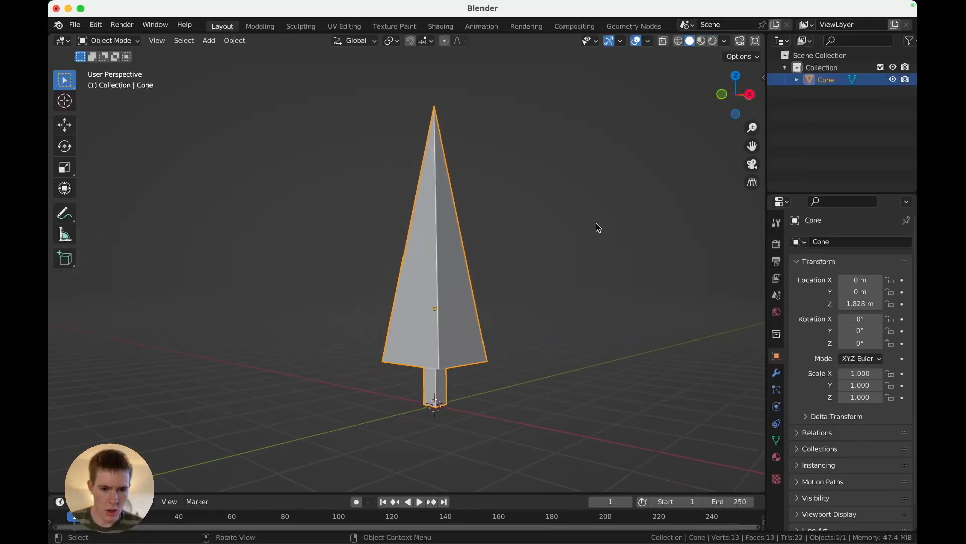
{"action": "left_click", "coordinate": [723, 40]}
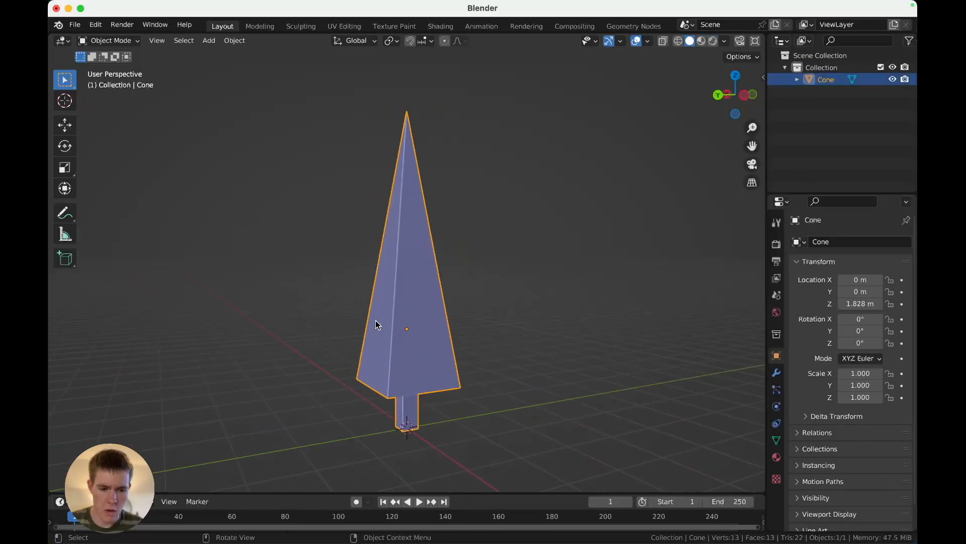
{"action": "key", "text": "Tab"}
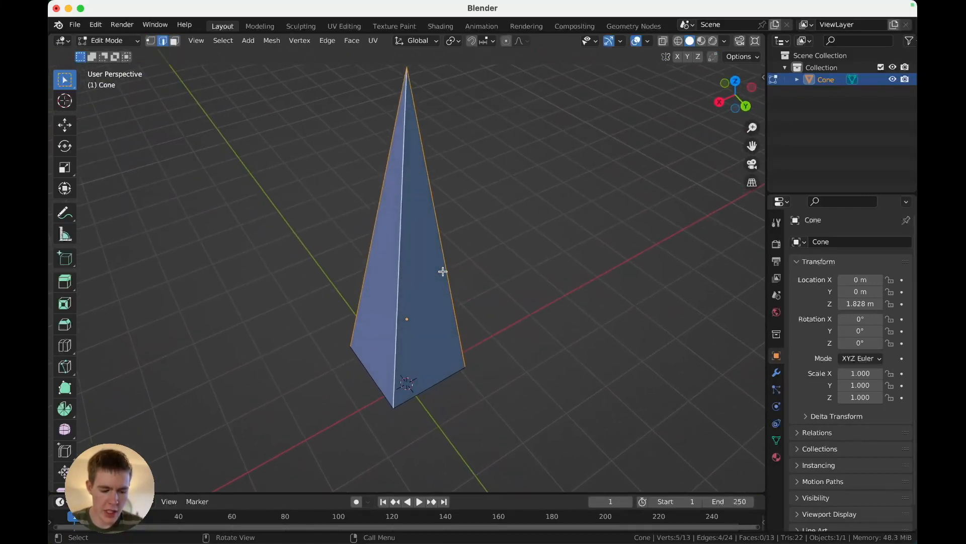
{"action": "left_click", "coordinate": [327, 40]}
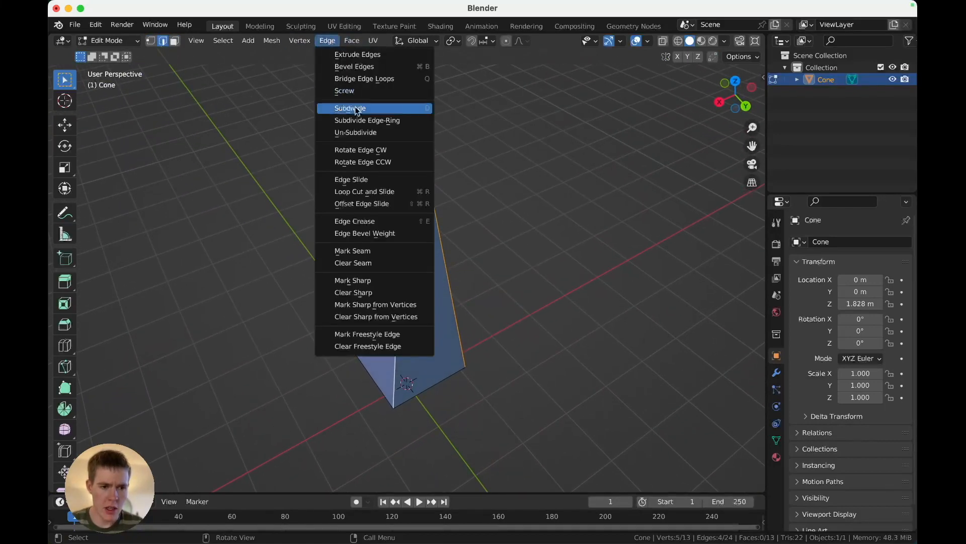
{"action": "left_click", "coordinate": [349, 107]}
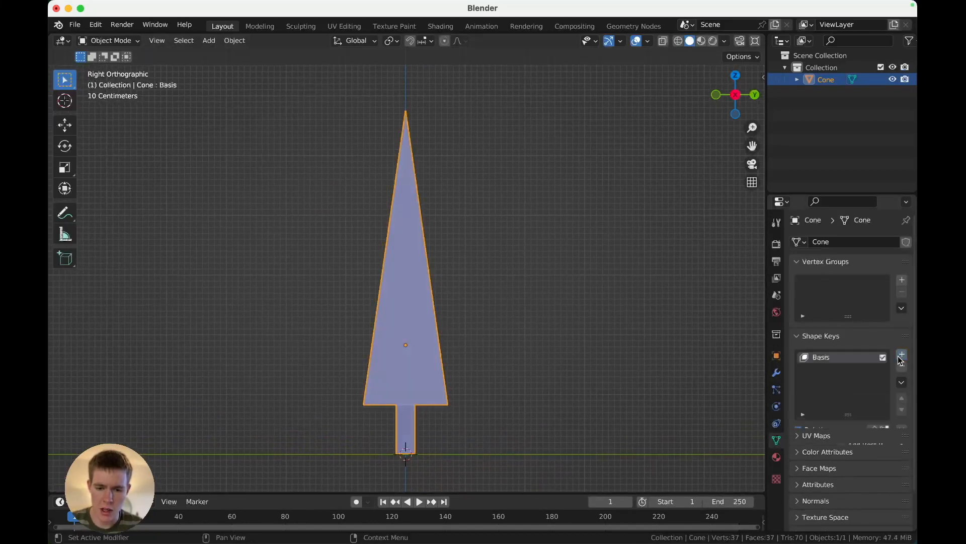
Add and rename shape keys Bent Right and Bent Left, bending the treetop sideways with proportional editing.
{"action": "left_click", "coordinate": [901, 353]}
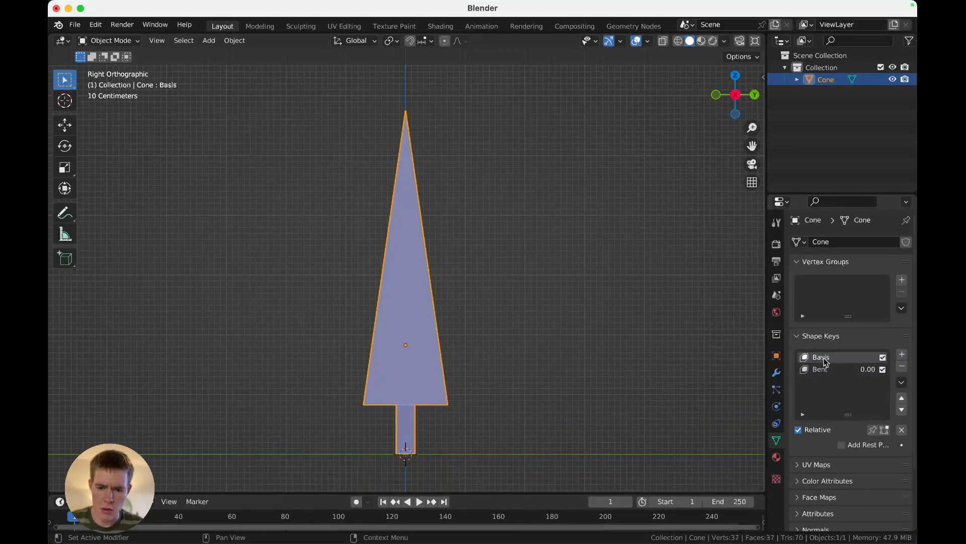
{"action": "double_click", "coordinate": [821, 357]}
{"action": "type", "text": "Bent Right"}
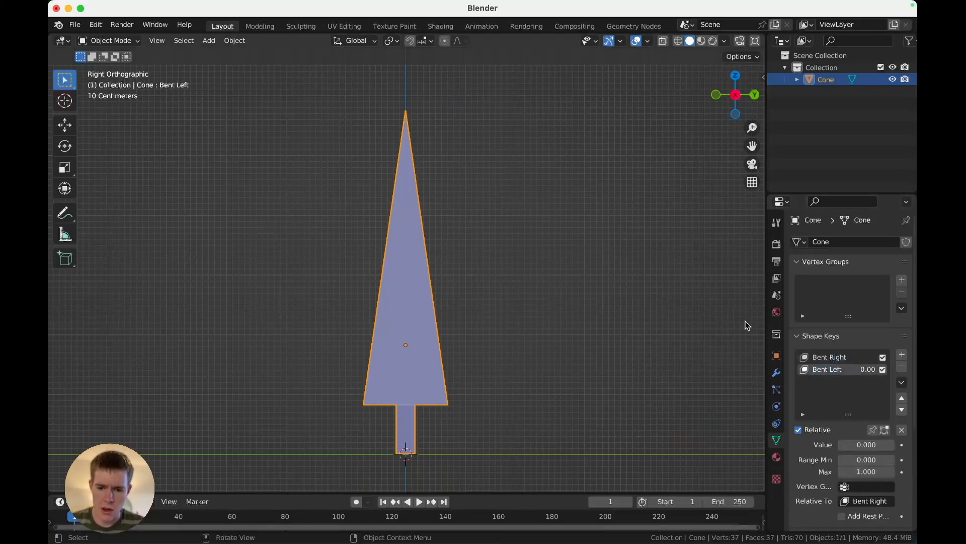
{"action": "key", "text": "Tab"}
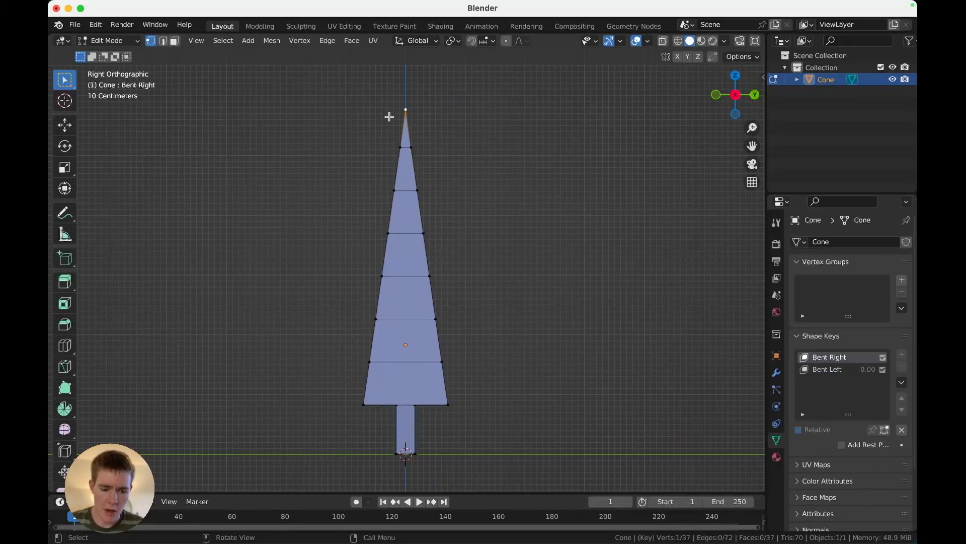
{"action": "left_click", "coordinate": [520, 40]}
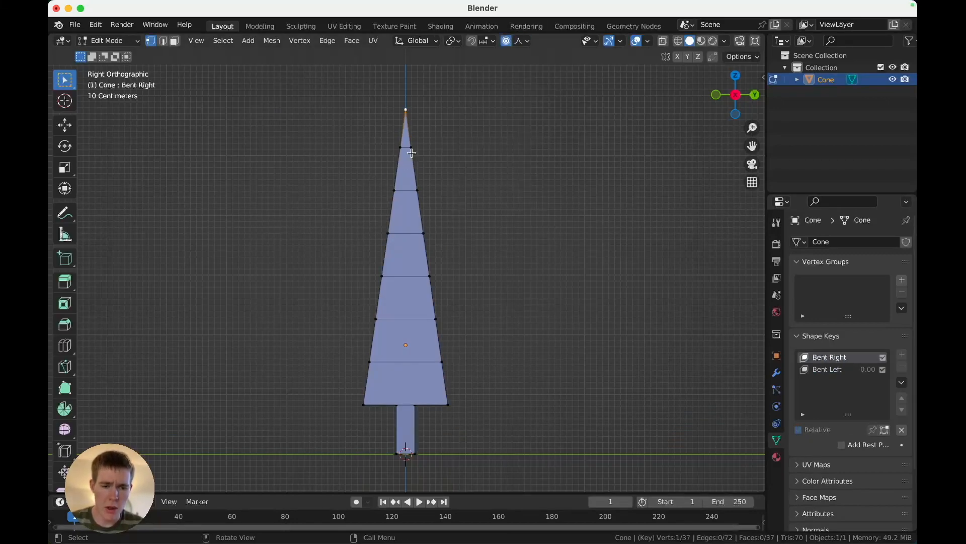
{"action": "left_click_drag", "start_coordinate": [405, 111], "coordinate": [512, 136]}
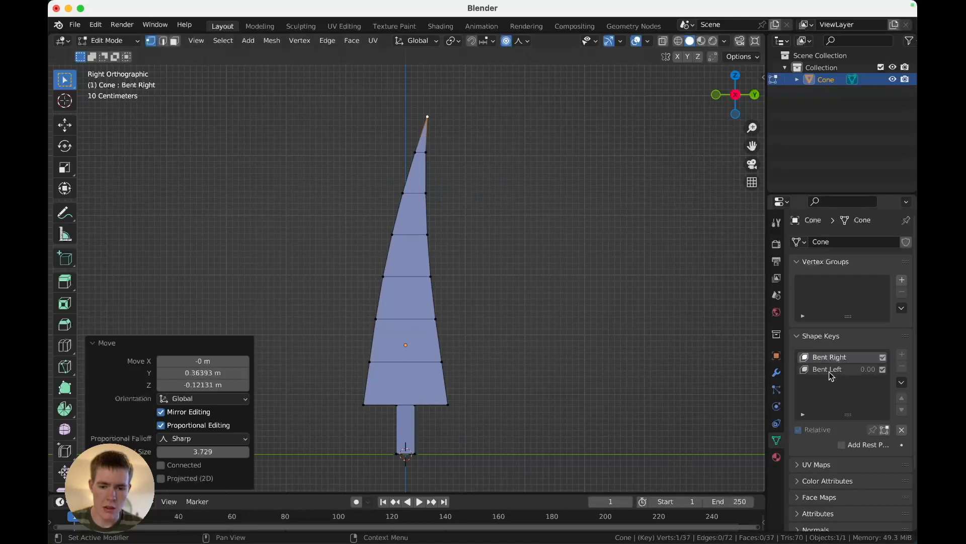
{"action": "left_click", "coordinate": [828, 369]}
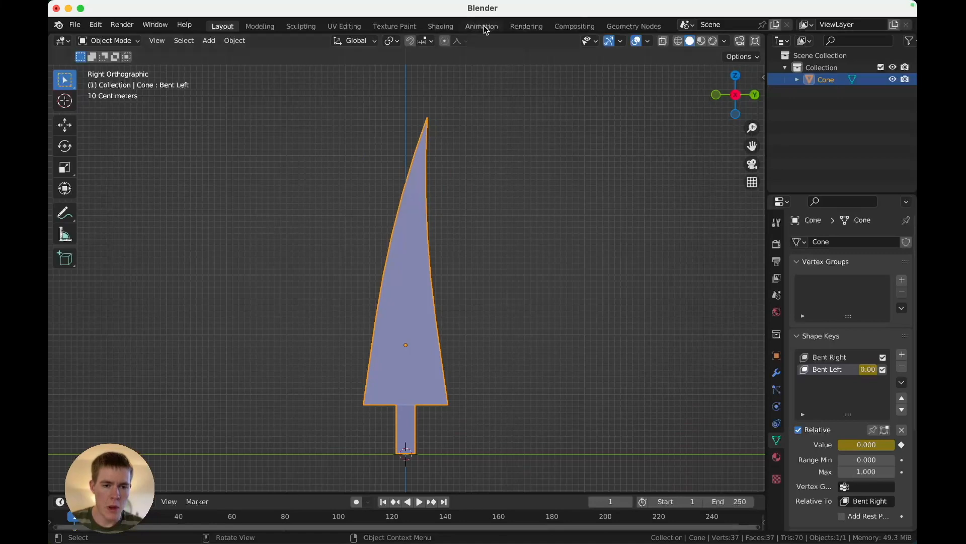
In the Animation workspace, give the Bent Left value curve a Cycles modifier so the sway repeats endlessly.
{"action": "left_click", "coordinate": [481, 26]}
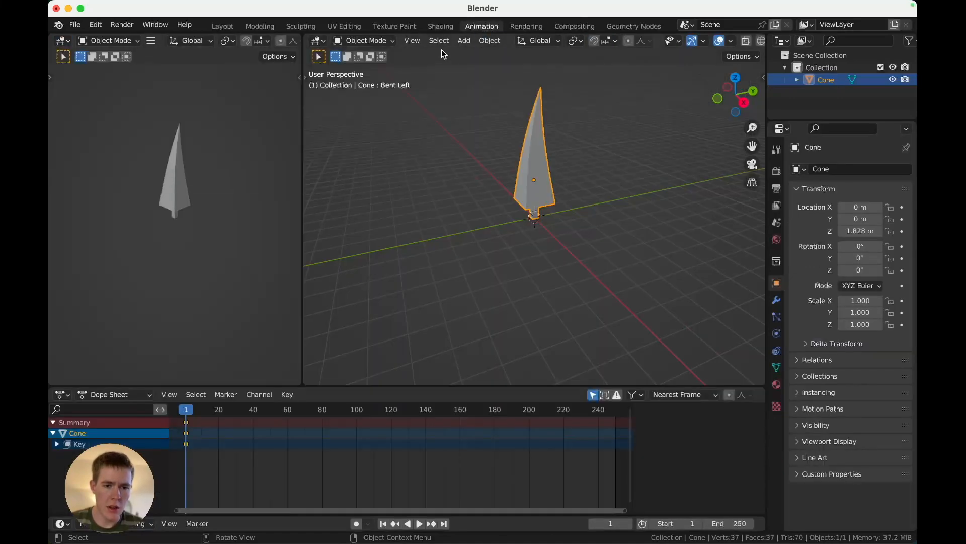
{"action": "left_click", "coordinate": [59, 40]}
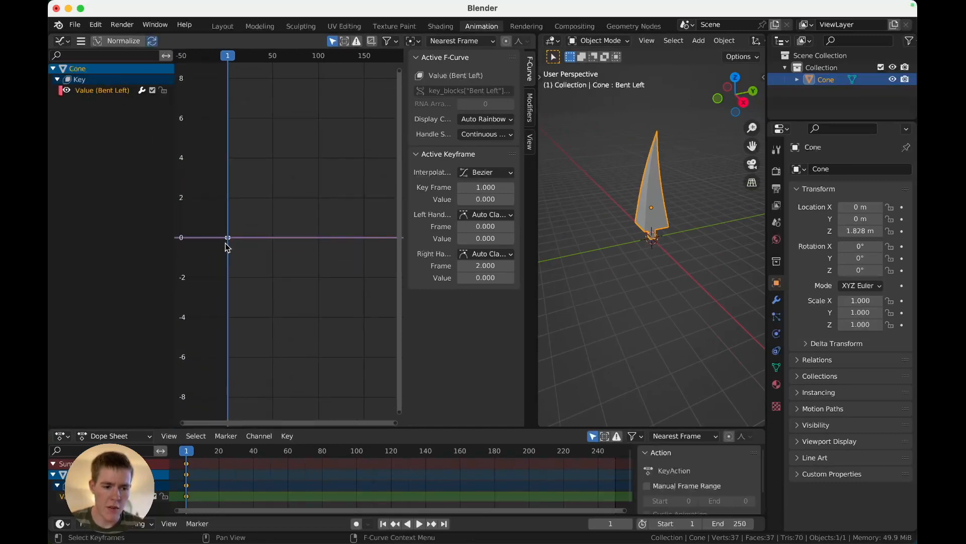
{"action": "left_click", "coordinate": [529, 111]}
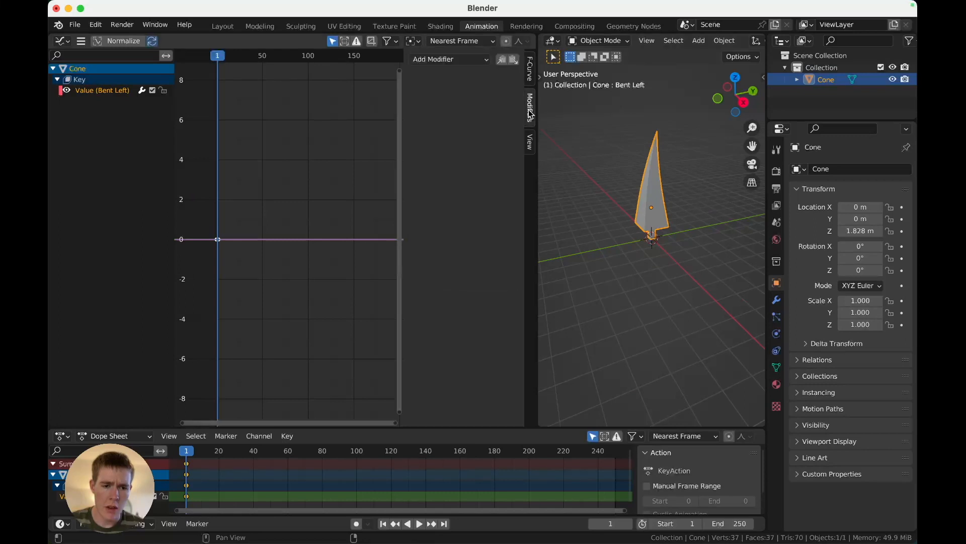
{"action": "left_click", "coordinate": [449, 58]}
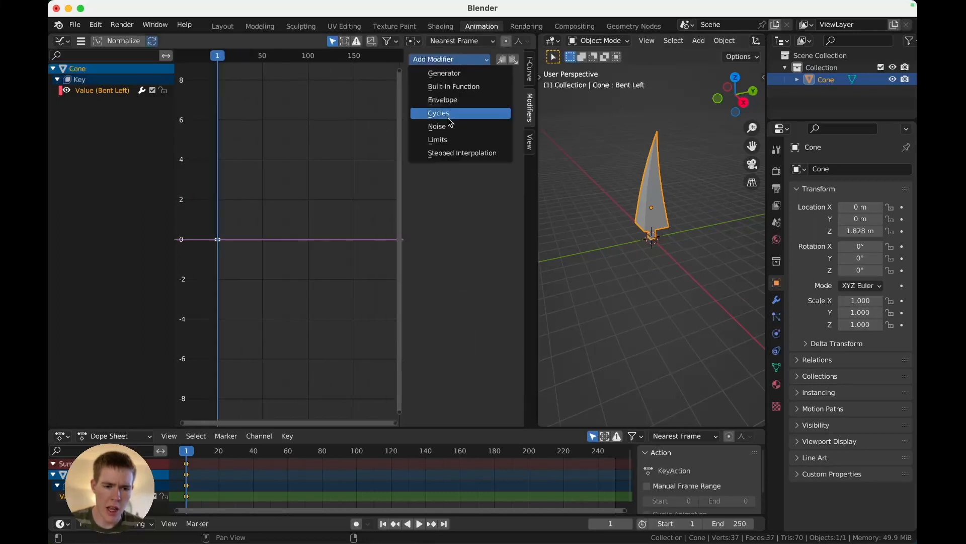
{"action": "left_click", "coordinate": [437, 113]}
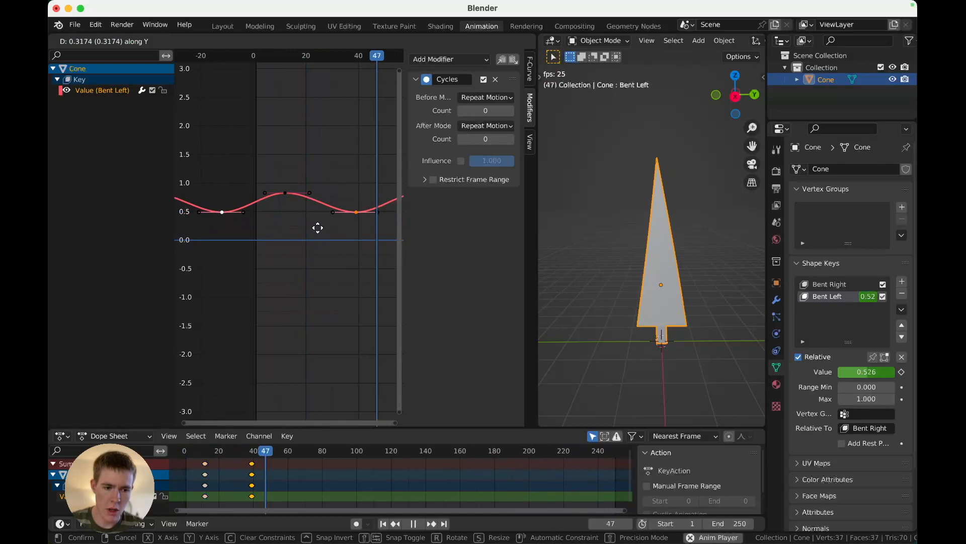
Adjust a keyframe's height on the sway curve and return to the Layout workspace.
{"action": "left_click", "coordinate": [412, 524]}
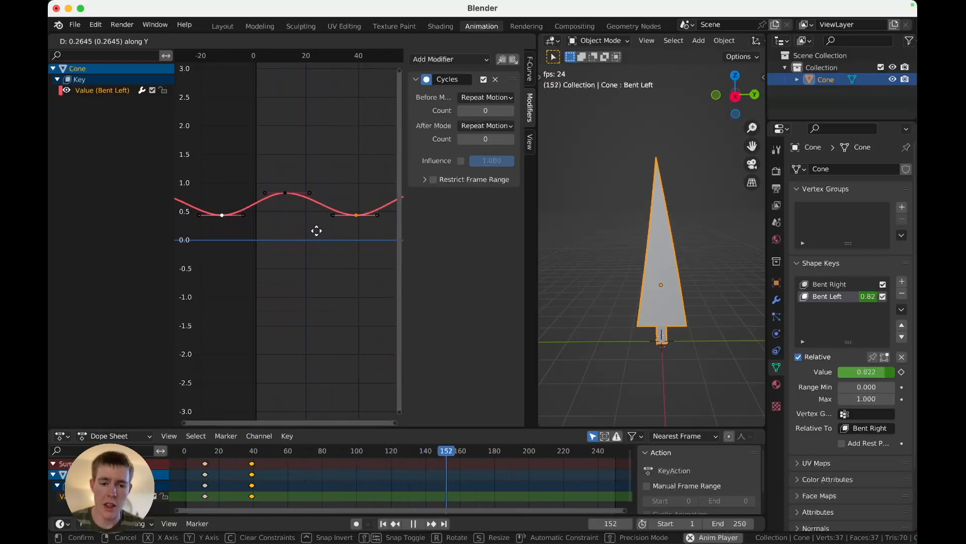
{"action": "left_click", "coordinate": [412, 522]}
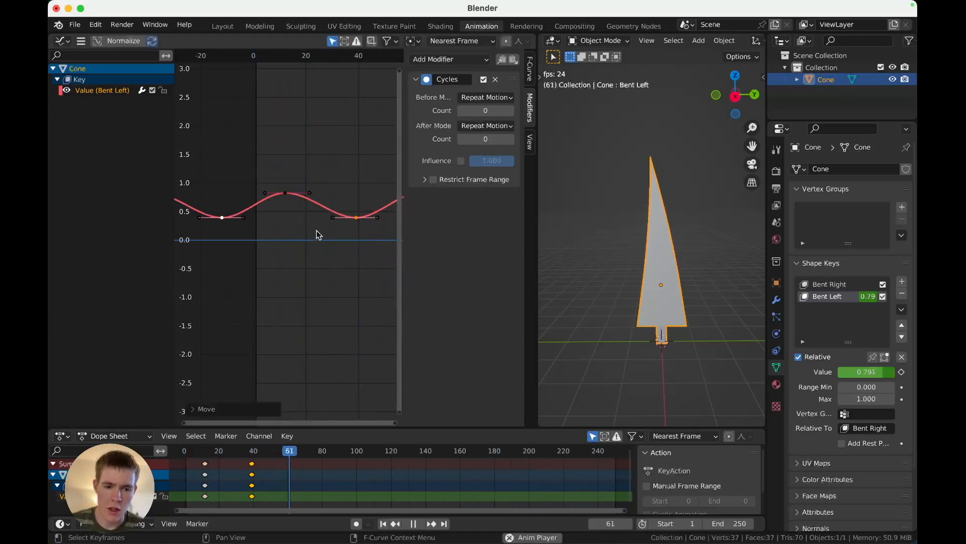
{"action": "left_click", "coordinate": [221, 26]}
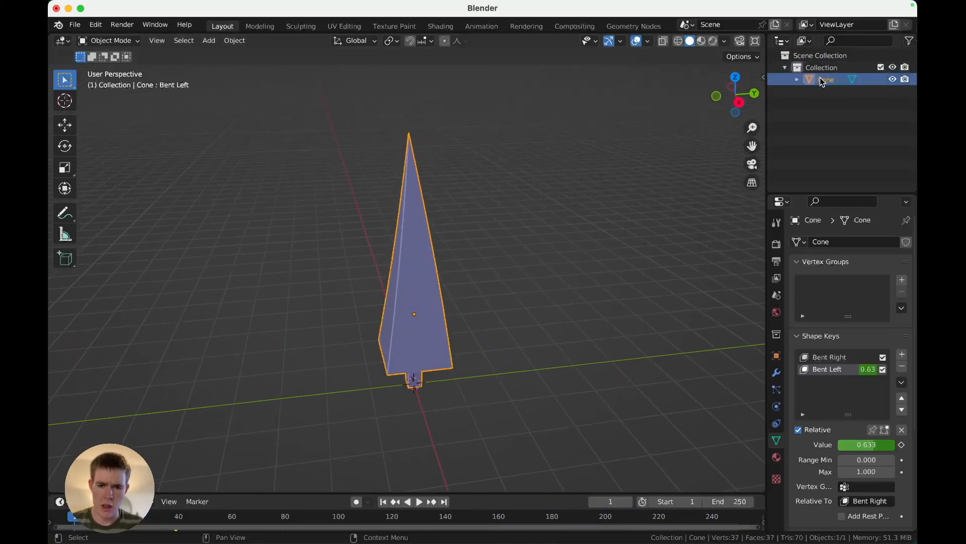
Rename the cone to Tree and add a plane for the island land, entering Edit Mode.
{"action": "double_click", "coordinate": [825, 79]}
{"action": "type", "text": "Tree"}
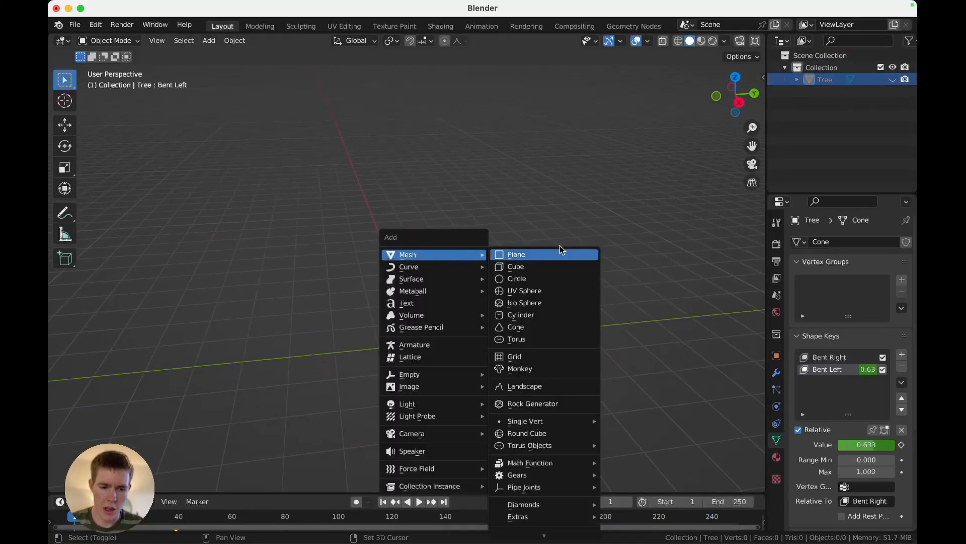
{"action": "left_click", "coordinate": [515, 254]}
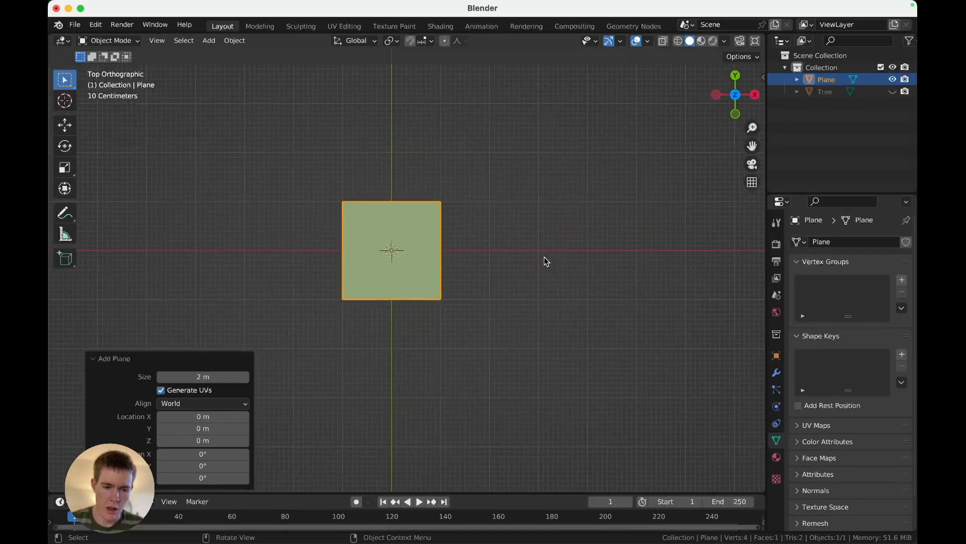
{"action": "key", "text": "s"}
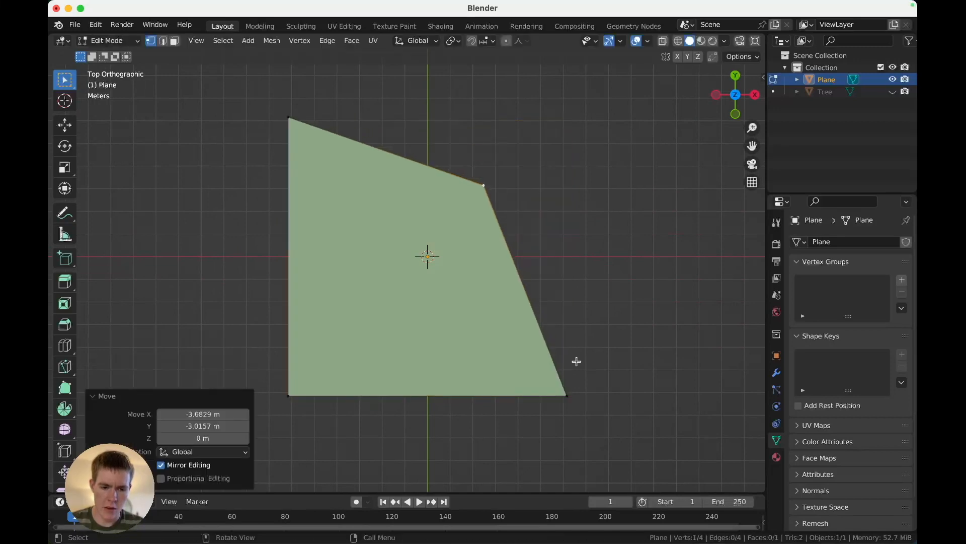
Drag the plane's corners into an irregular island outline with a notch along the bottom edge.
{"action": "left_click_drag", "start_coordinate": [565, 394], "coordinate": [596, 387]}
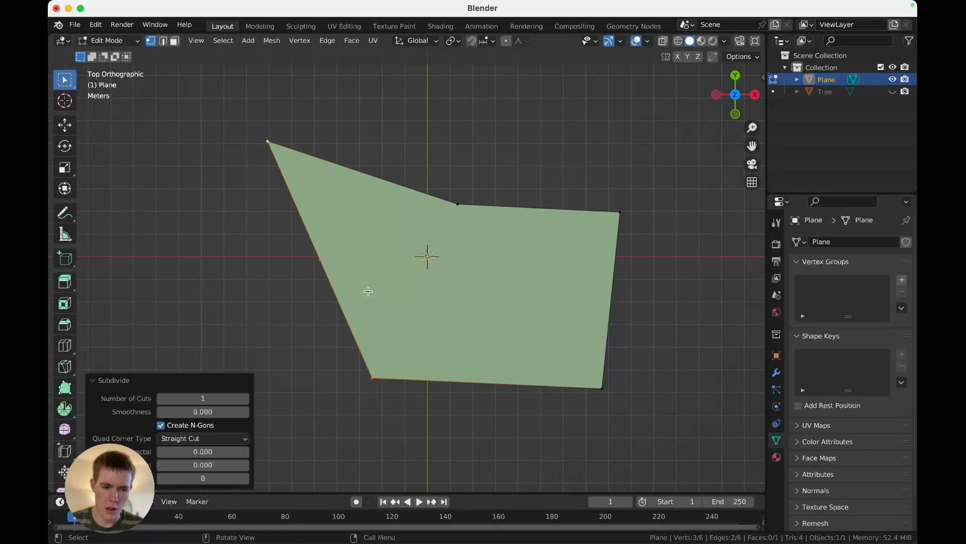
{"action": "left_click_drag", "start_coordinate": [319, 260], "coordinate": [363, 281]}
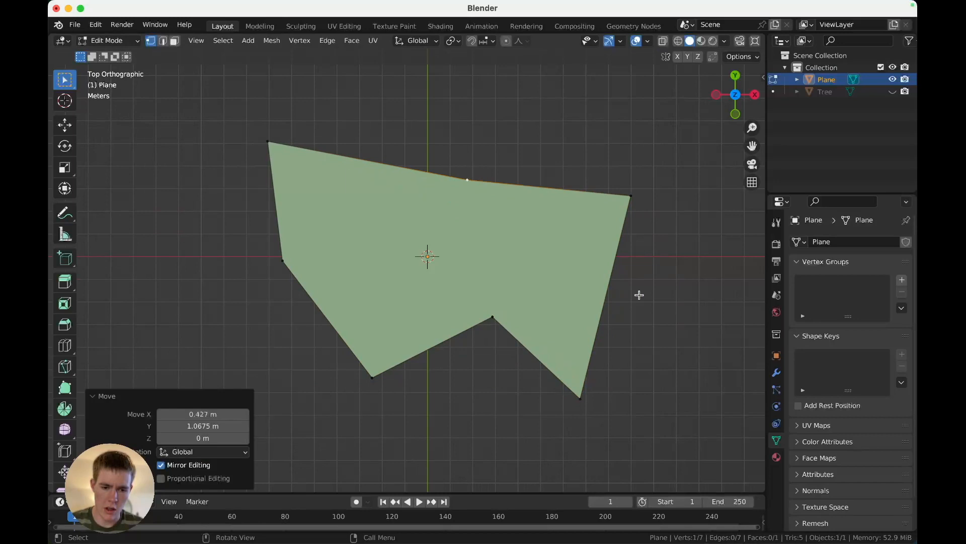
{"action": "left_click_drag", "start_coordinate": [629, 198], "coordinate": [647, 337]}
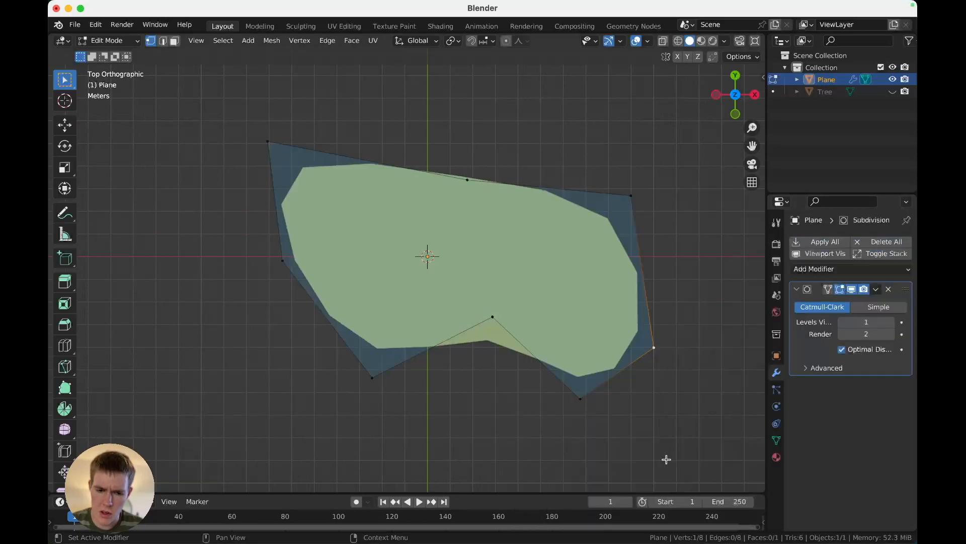
Set Subdivision Levels Viewport to 2, tweak the notch vertices and preview the smoothed island in Object Mode.
{"action": "left_click", "coordinate": [892, 322]}
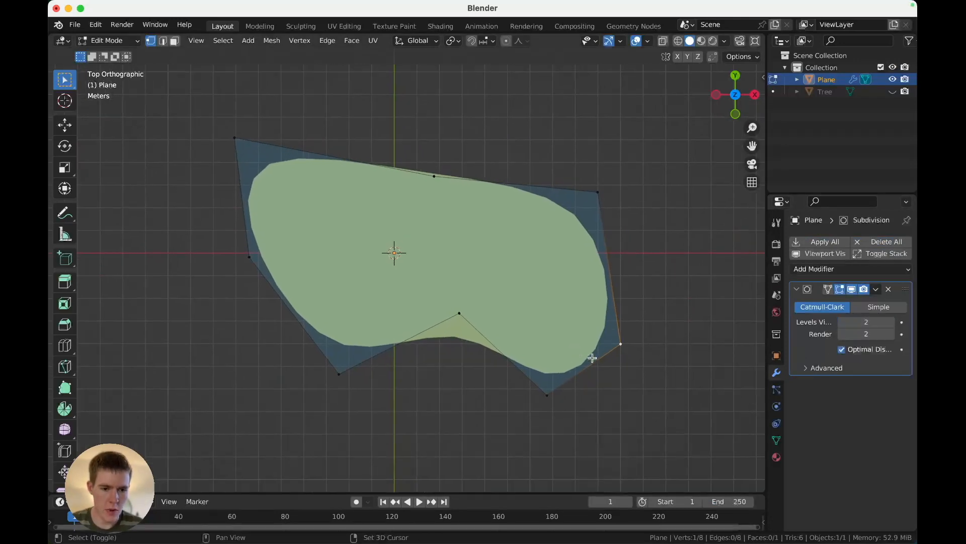
{"action": "left_click_drag", "start_coordinate": [459, 314], "coordinate": [456, 299]}
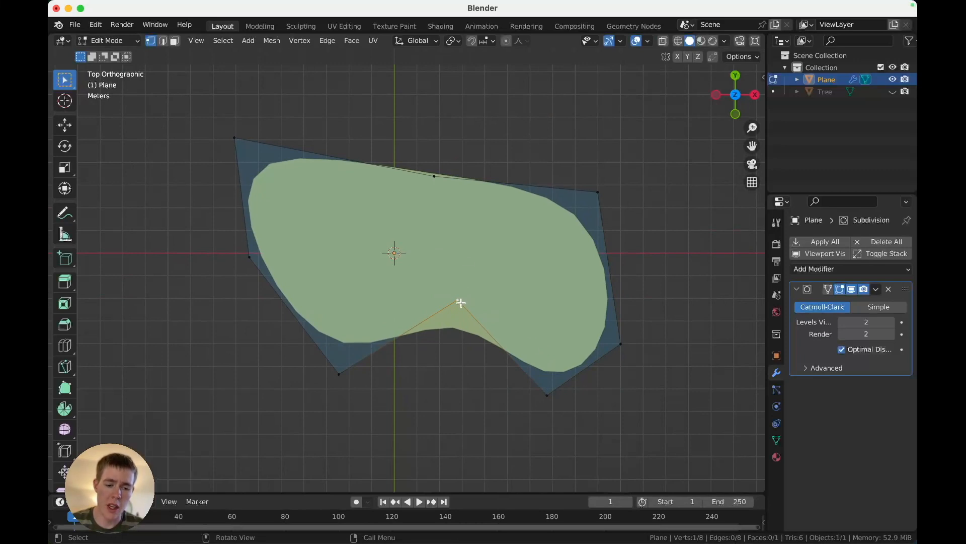
{"action": "left_click", "coordinate": [433, 177]}
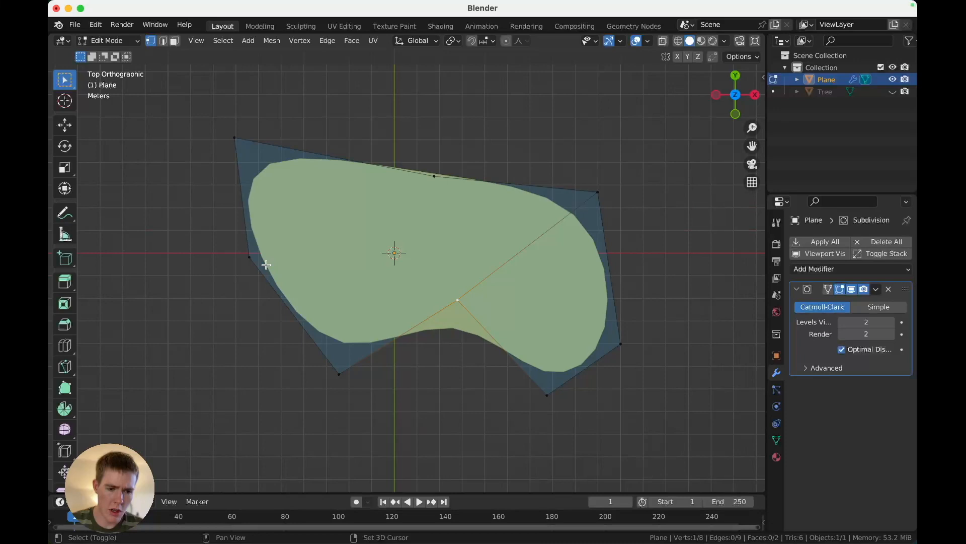
{"action": "left_click", "coordinate": [457, 300]}
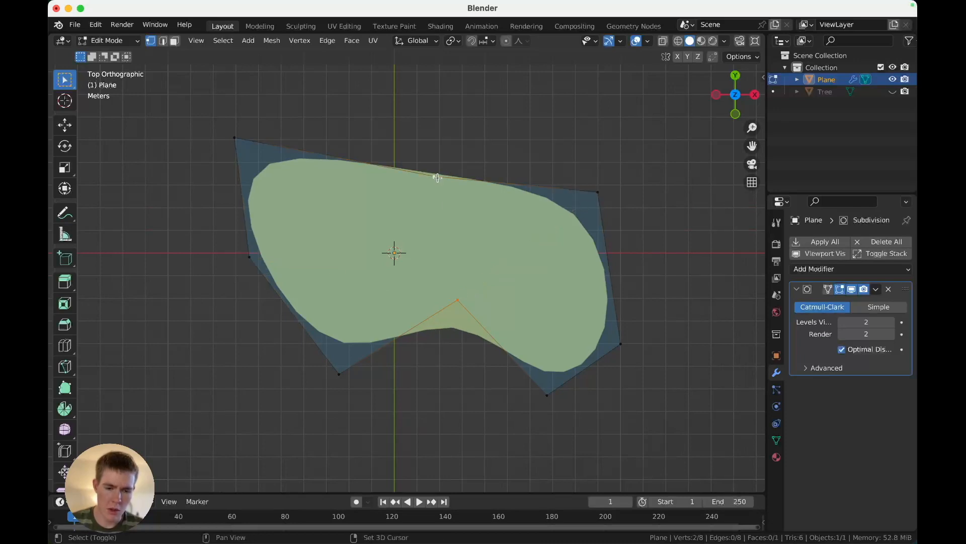
{"action": "key", "text": "Tab"}
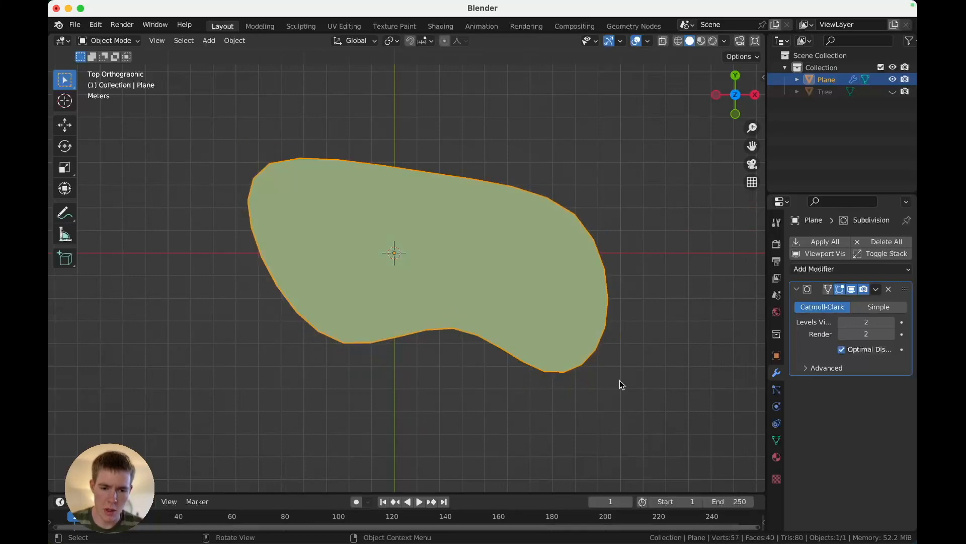
{"action": "left_click", "coordinate": [851, 269]}
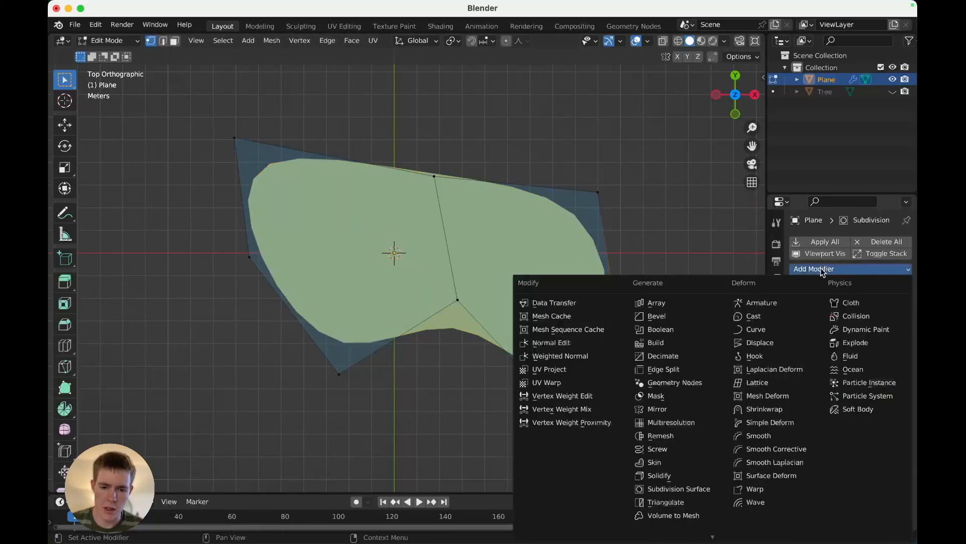
{"action": "mouse_move", "coordinate": [871, 268]}
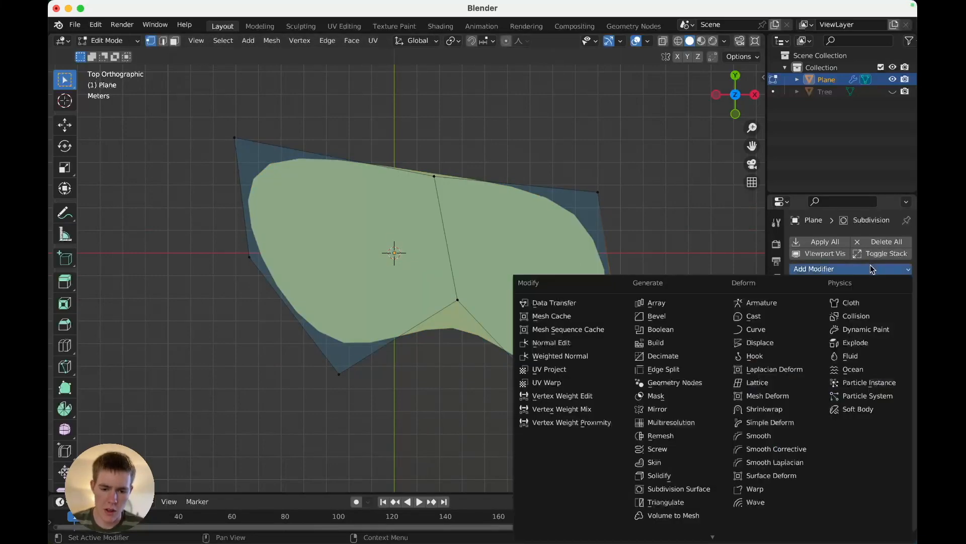
{"action": "mouse_move", "coordinate": [658, 475]}
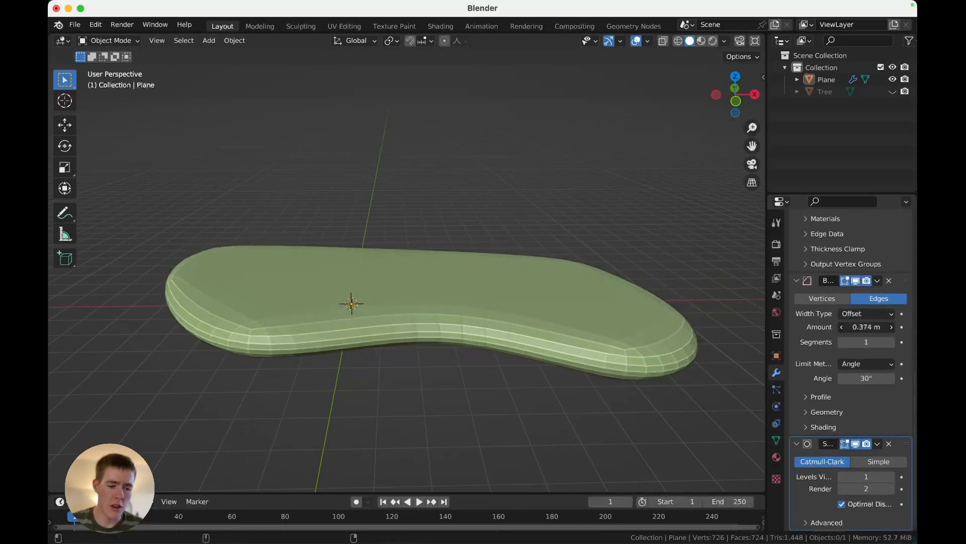
Set the island's Bevel amount to about 0.33 m and Solidify thickness to about -0.98 m.
{"action": "left_click_drag", "start_coordinate": [865, 326], "coordinate": [882, 327]}
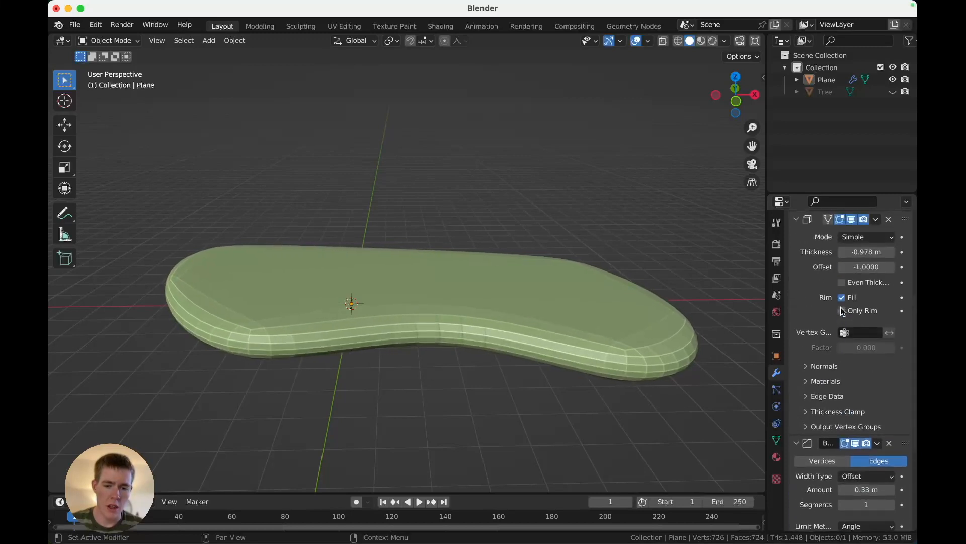
{"action": "left_click_drag", "start_coordinate": [866, 252], "coordinate": [865, 257]}
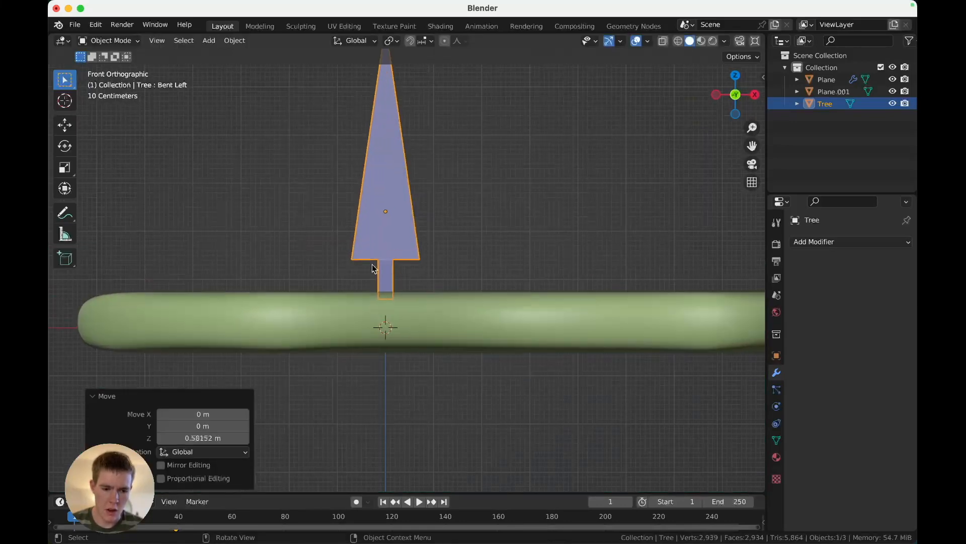
Raise the tree onto the island surface and snap its origin to the trunk base.
{"action": "key", "text": "Tab"}
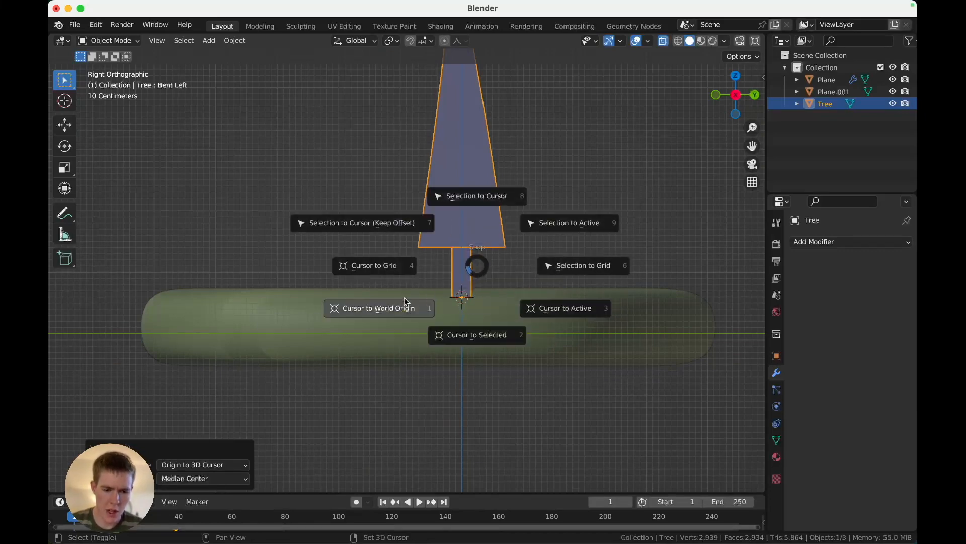
{"action": "left_click", "coordinate": [379, 308]}
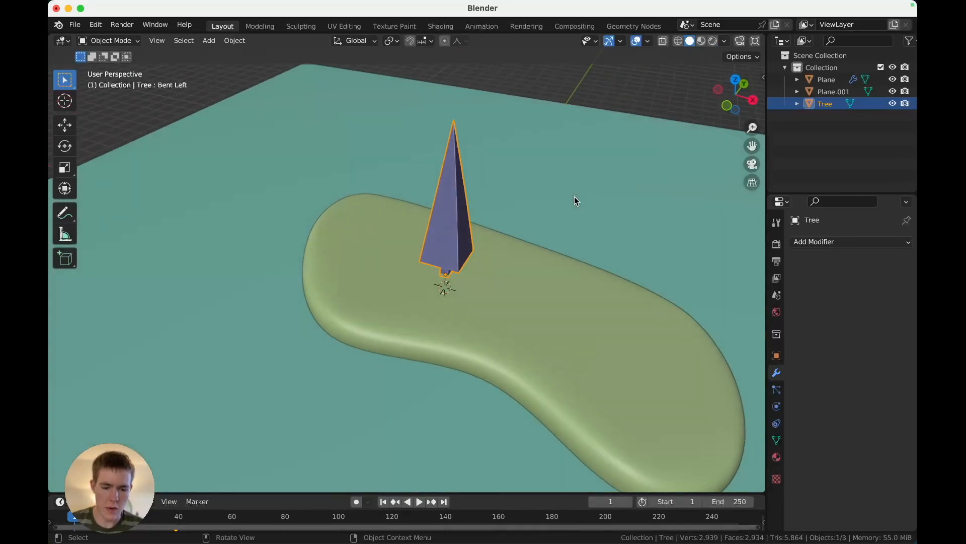
In top view, move the tree and duplicate scaled copies Tree.001–Tree.004 across the island.
{"action": "key", "text": "7"}
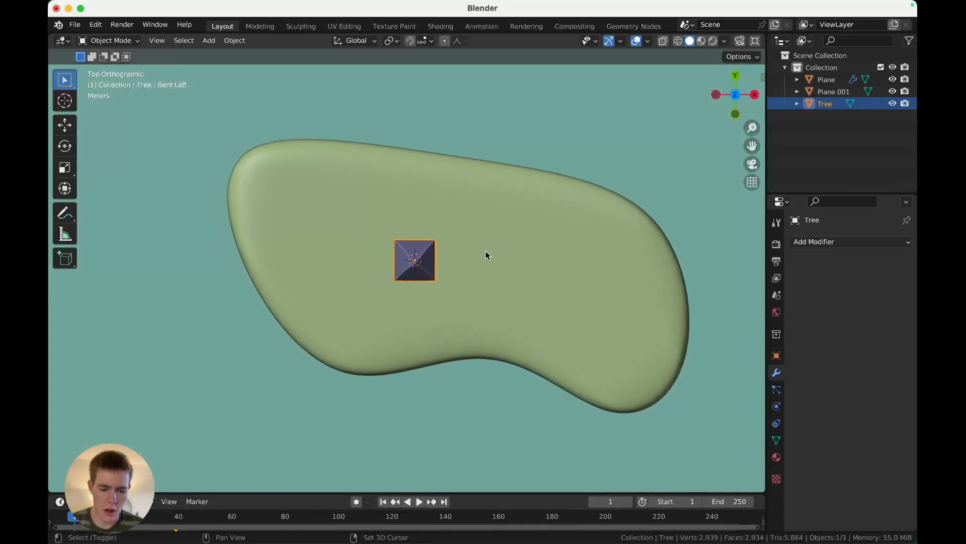
{"action": "left_click_drag", "start_coordinate": [415, 259], "coordinate": [341, 218]}
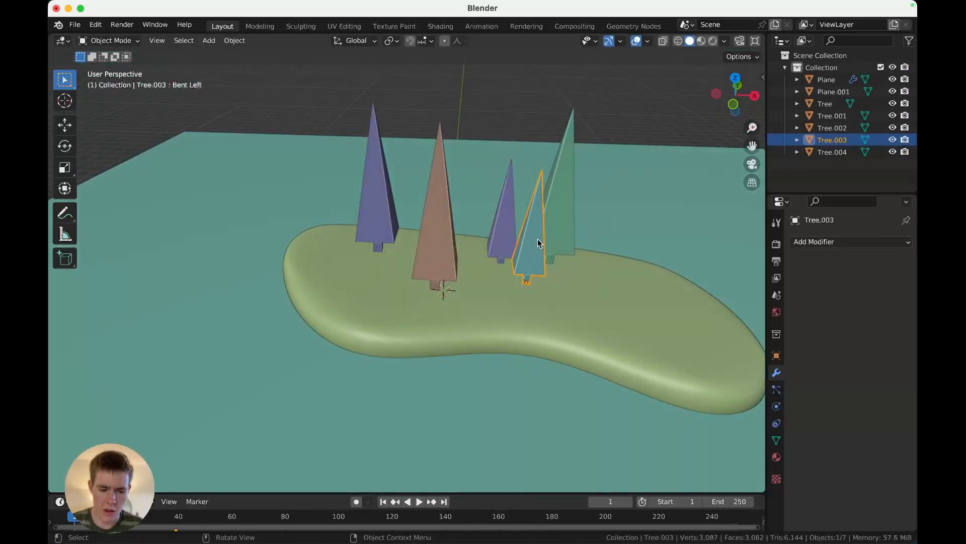
{"action": "left_click", "coordinate": [438, 185]}
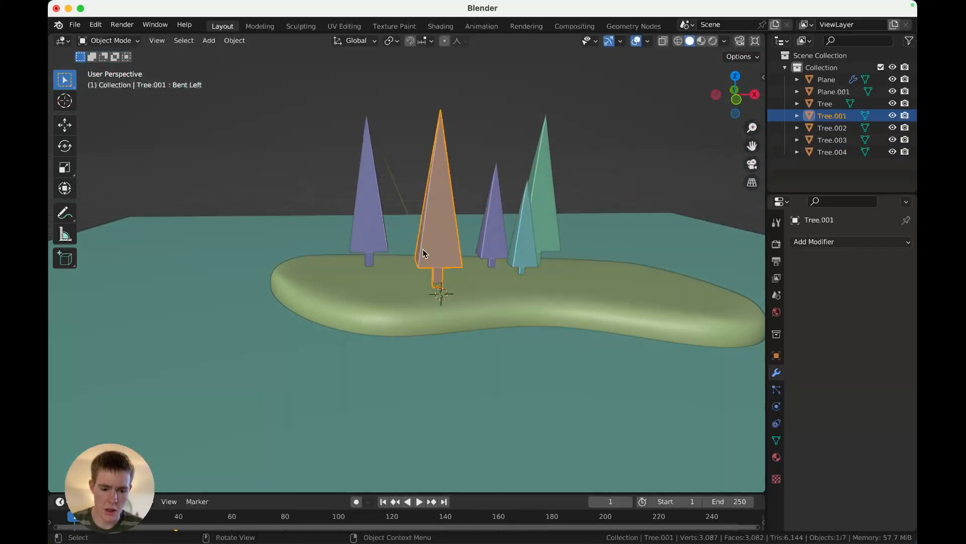
{"action": "key", "text": "7"}
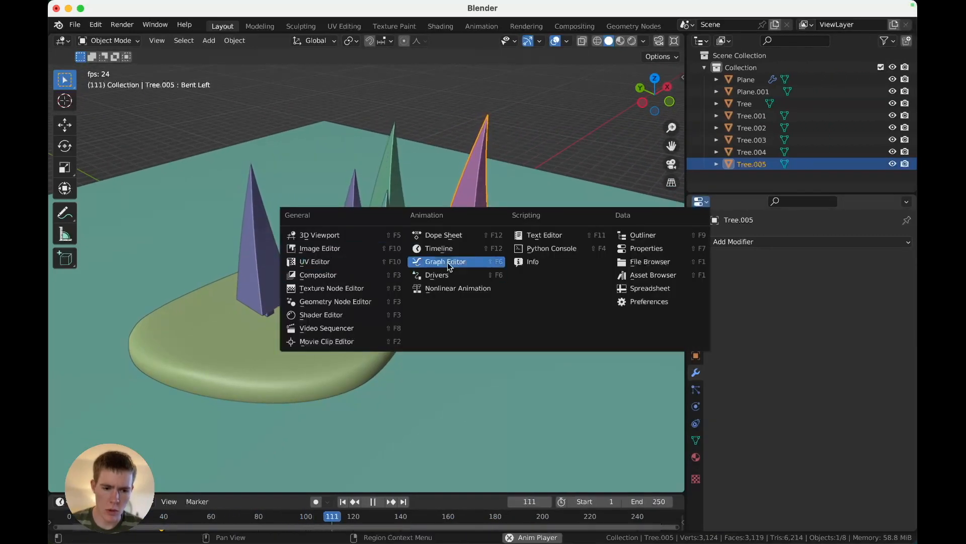
Switch an area to the Graph Editor and inspect the sway keyframes while playback runs.
{"action": "left_click", "coordinate": [444, 262]}
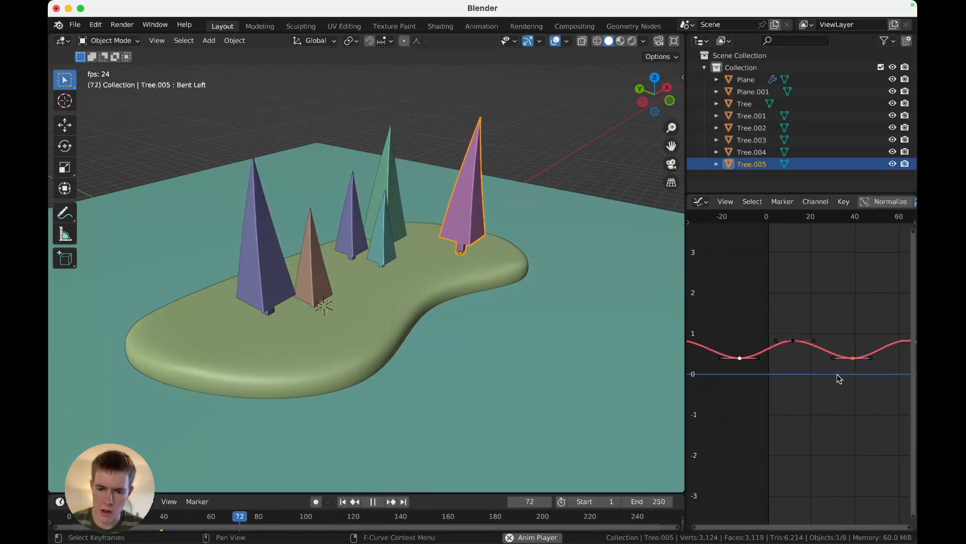
{"action": "left_click", "coordinate": [373, 501]}
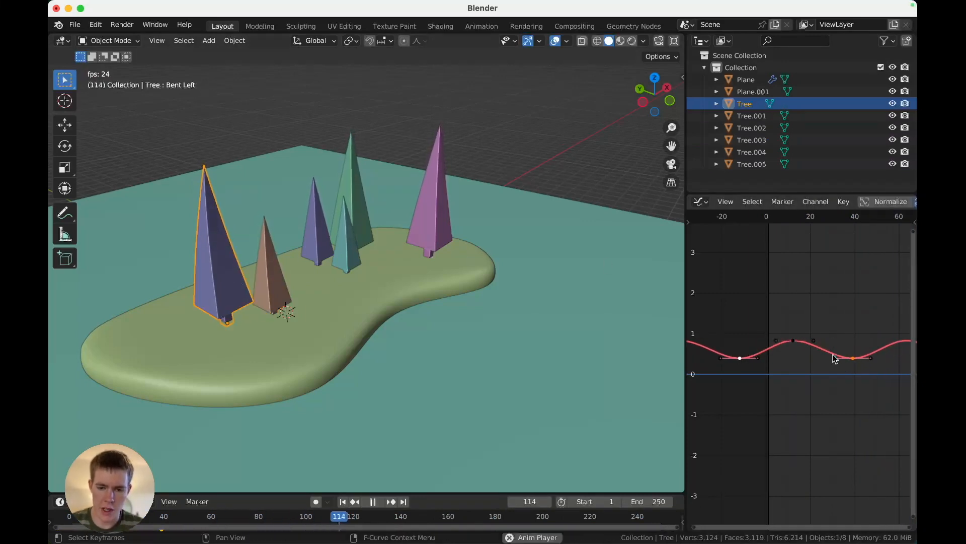
{"action": "key", "text": "Tab"}
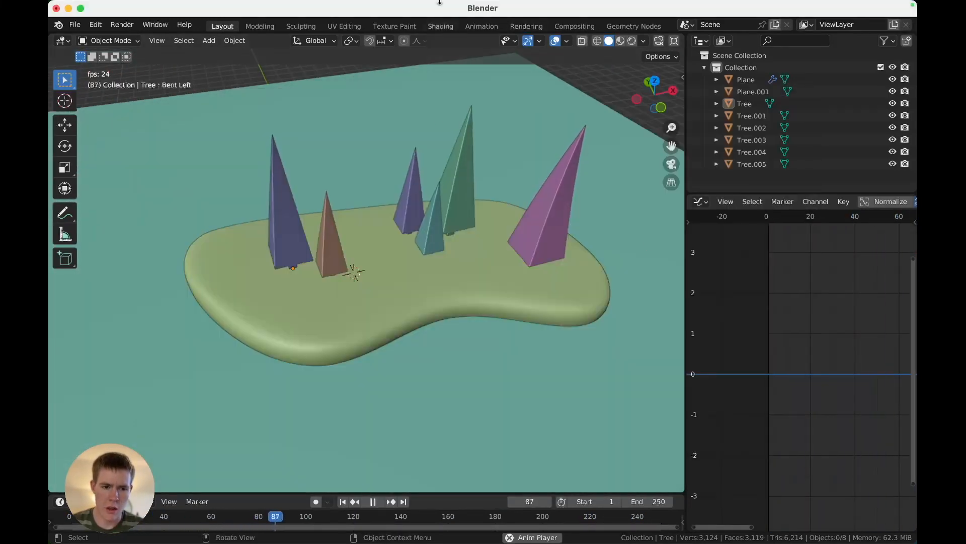
In the Shading workspace add a Sun light at strength 5 and rotate it about Z for long tree shadows.
{"action": "left_click", "coordinate": [440, 26]}
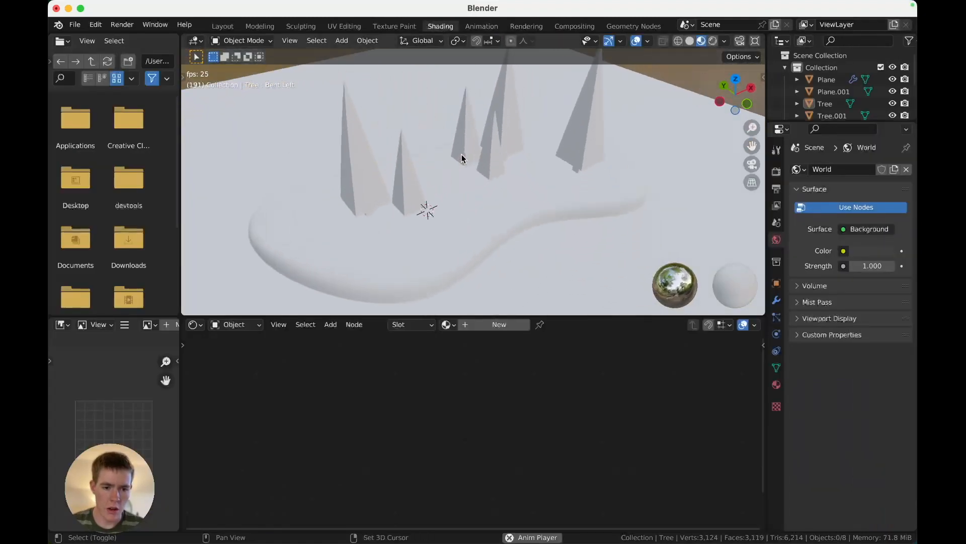
{"action": "left_click", "coordinate": [342, 40]}
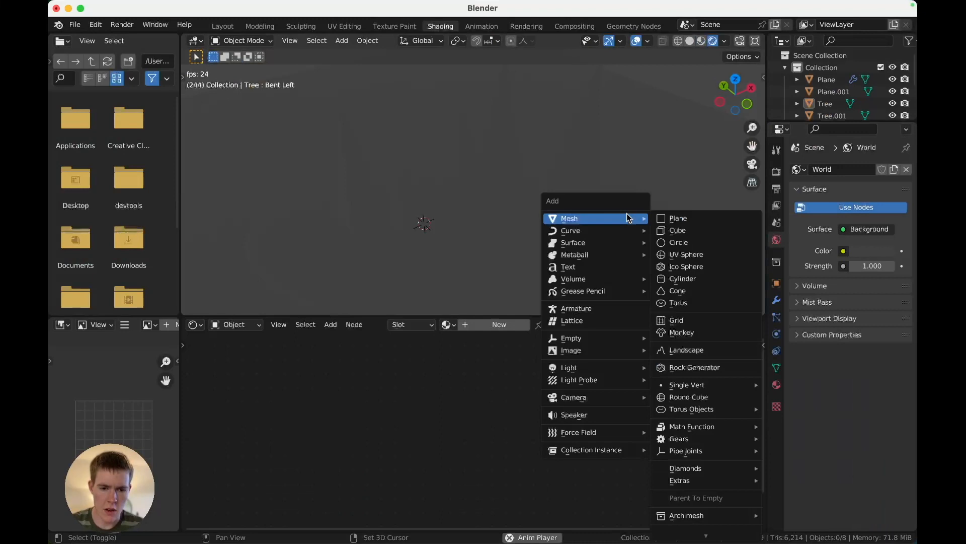
{"action": "mouse_move", "coordinate": [568, 368]}
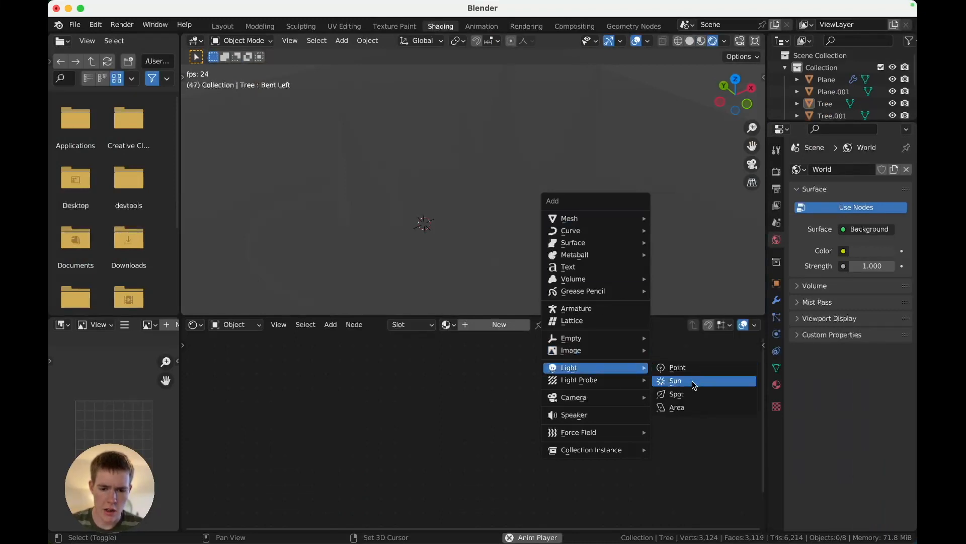
{"action": "left_click", "coordinate": [675, 381]}
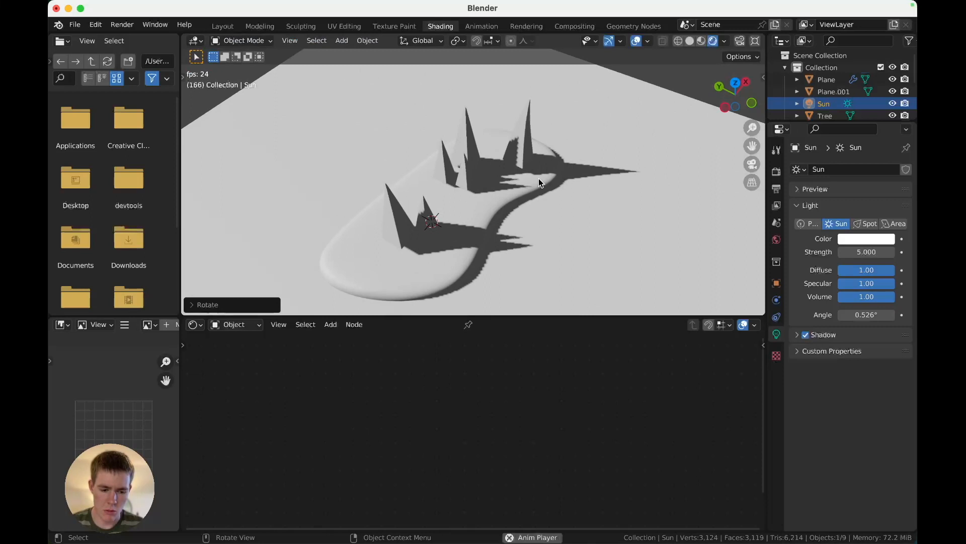
{"action": "key", "text": "r"}
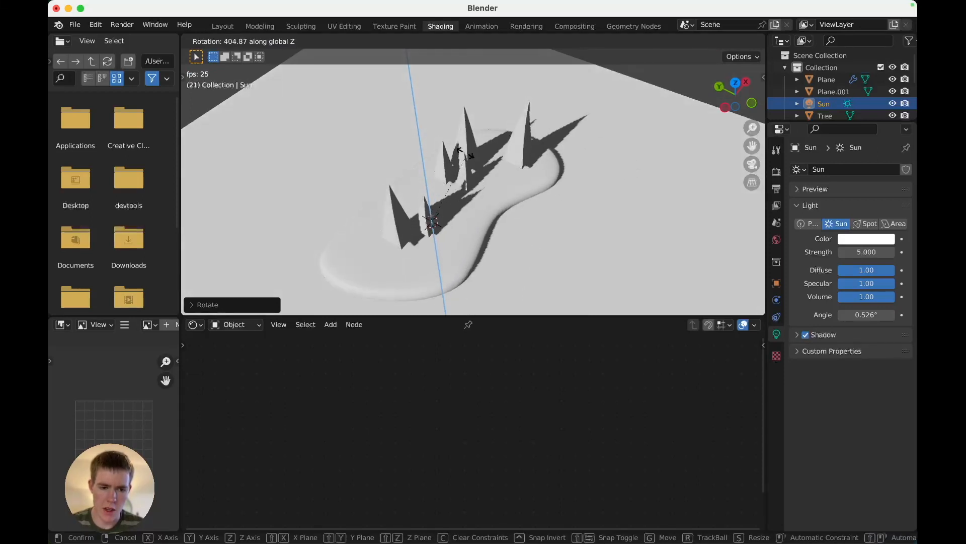
{"action": "mouse_move", "coordinate": [493, 197]}
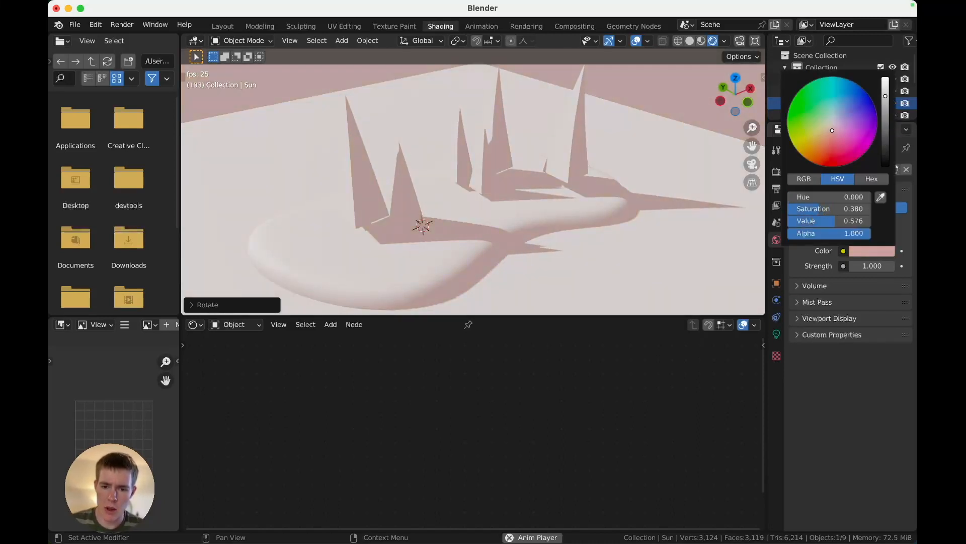
Set the world surface colour to pale pink and drag its strength down toward 0.
{"action": "left_click", "coordinate": [833, 130]}
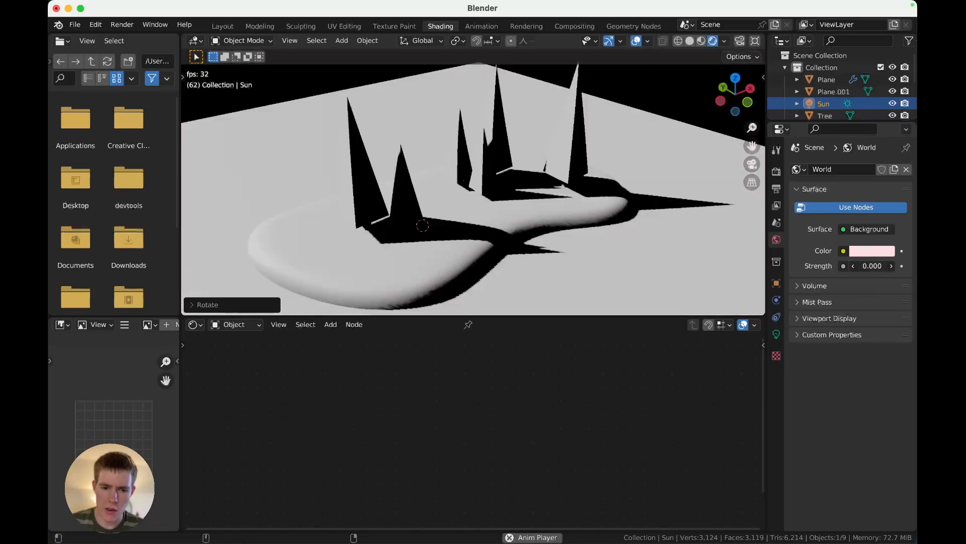
{"action": "left_click_drag", "start_coordinate": [872, 266], "coordinate": [875, 266]}
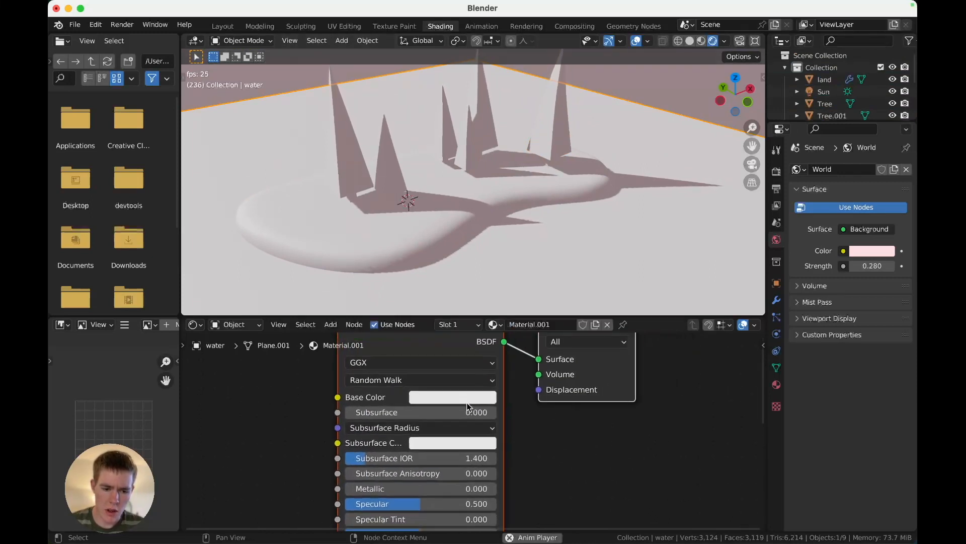
With world strength 0.280 and objects named land and water, show the Render Properties.
{"action": "scroll", "scroll_direction": "down", "scroll_amount": 3}
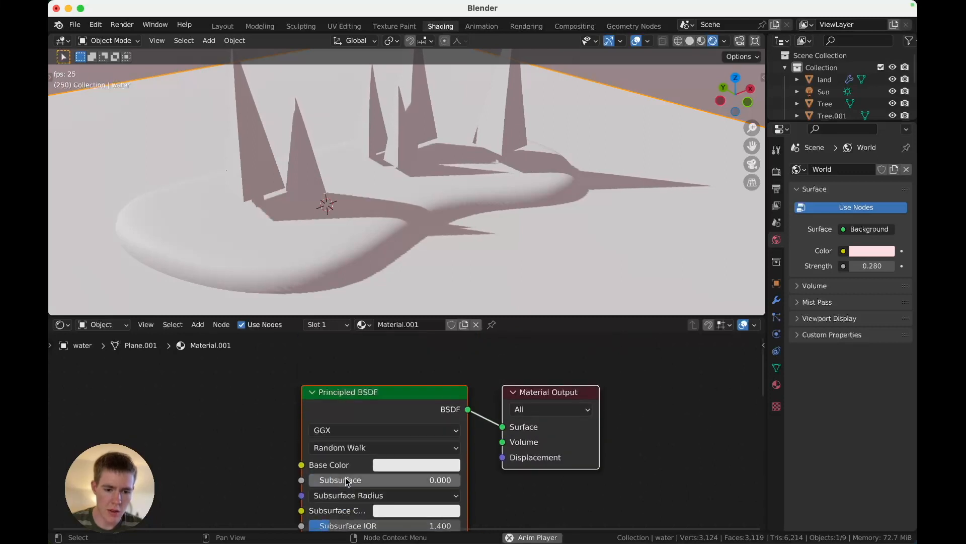
{"action": "left_click", "coordinate": [416, 464]}
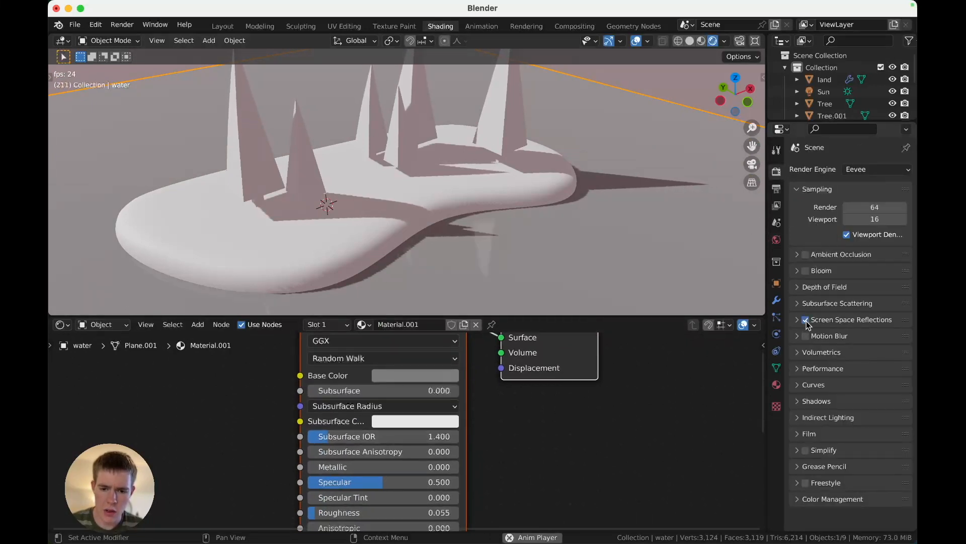
Enable Ambient Occlusion, Bloom and Screen Space Reflections, and set the water's base colour to deep teal.
{"action": "left_click", "coordinate": [805, 254]}
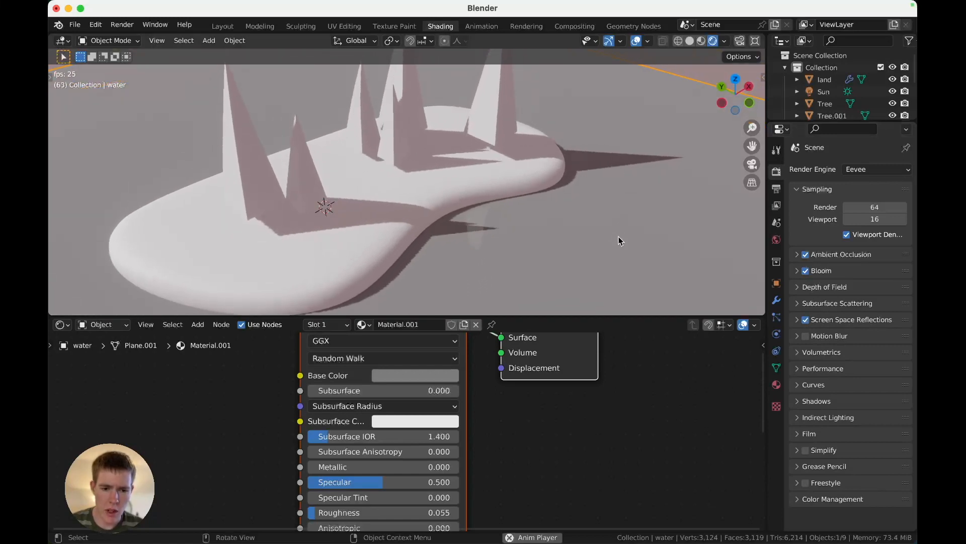
{"action": "left_click", "coordinate": [415, 374]}
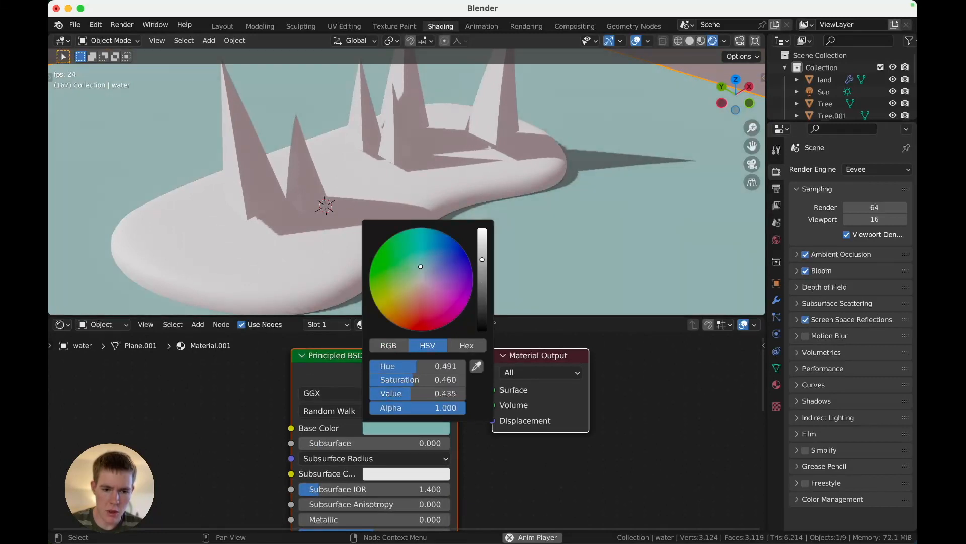
{"action": "left_click_drag", "start_coordinate": [420, 266], "coordinate": [424, 263]}
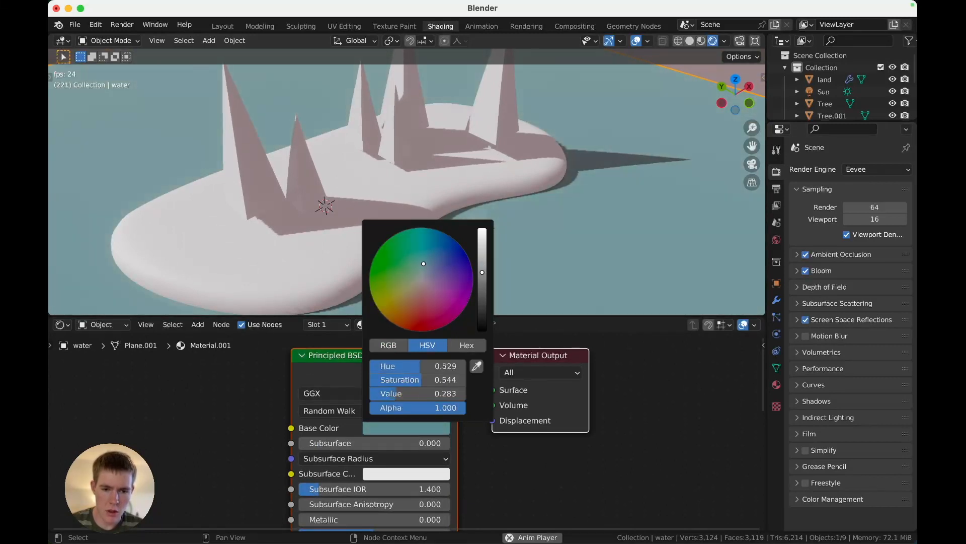
{"action": "left_click_drag", "start_coordinate": [424, 263], "coordinate": [424, 259]}
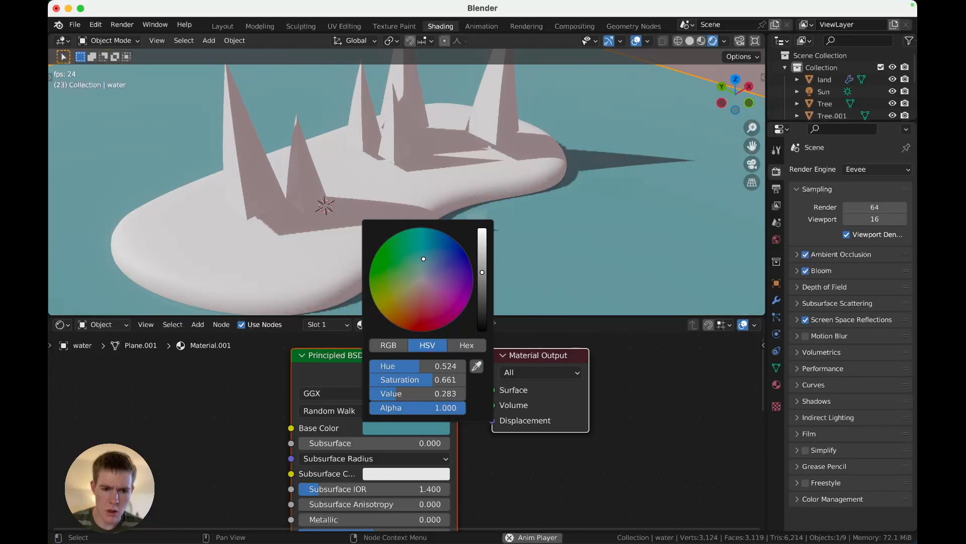
{"action": "left_click_drag", "start_coordinate": [424, 259], "coordinate": [422, 254]}
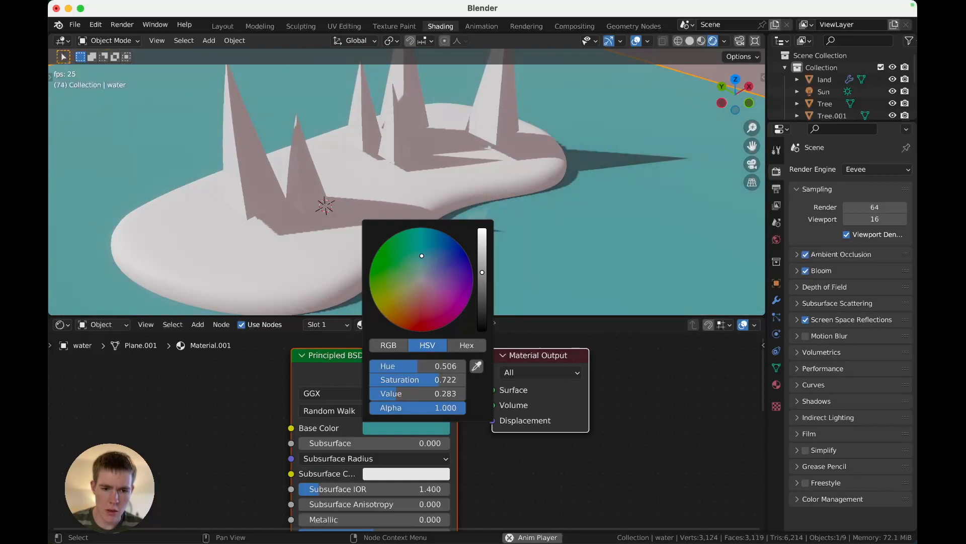
{"action": "left_click_drag", "start_coordinate": [422, 255], "coordinate": [427, 262]}
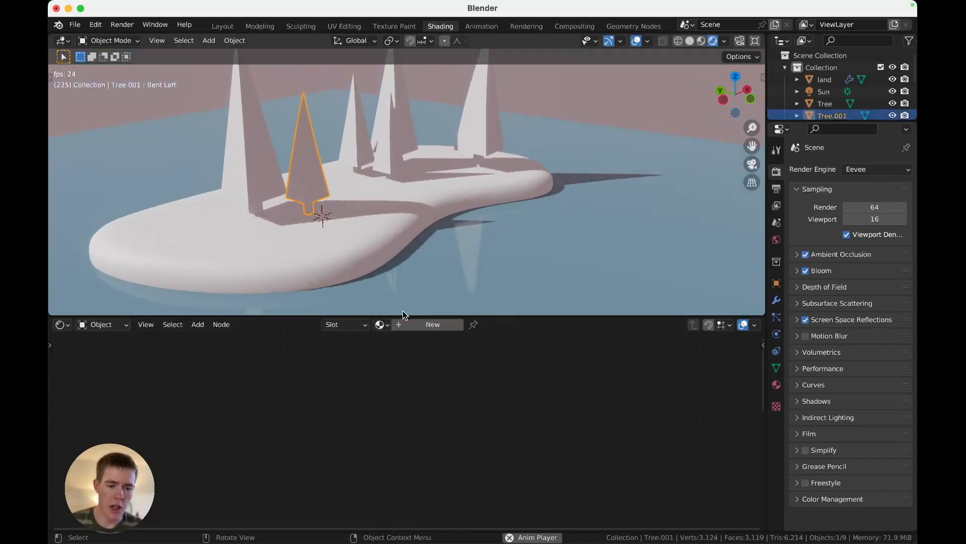
Select land and give its material a warm peach base colour.
{"action": "left_click", "coordinate": [824, 79]}
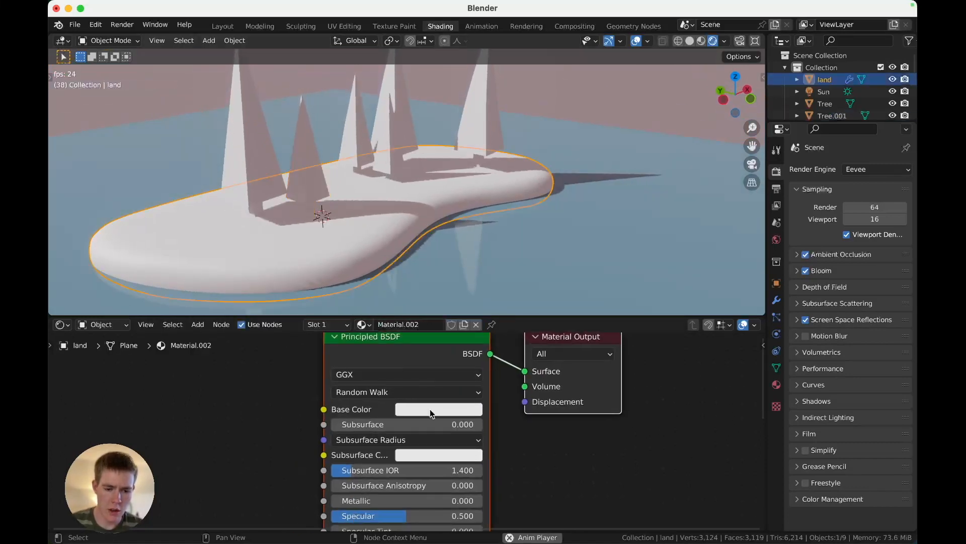
{"action": "left_click", "coordinate": [438, 409]}
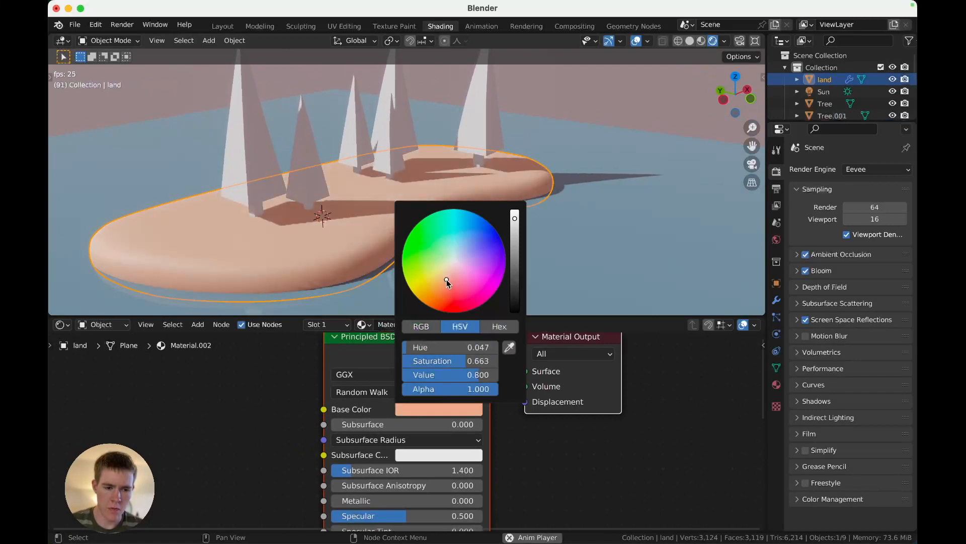
{"action": "left_click_drag", "start_coordinate": [447, 282], "coordinate": [446, 279]}
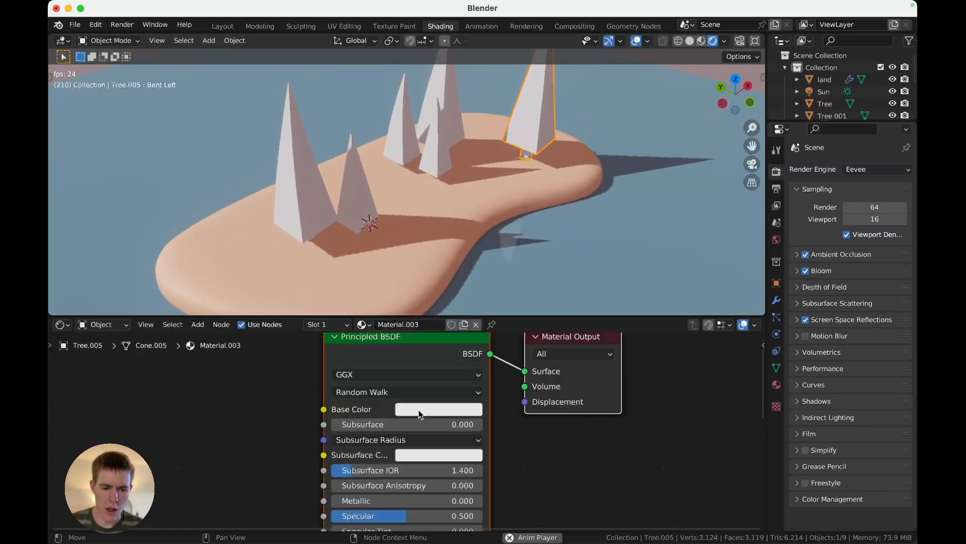
Set the tree's base colour to vivid pink and add another tree to the selection.
{"action": "left_click", "coordinate": [439, 409]}
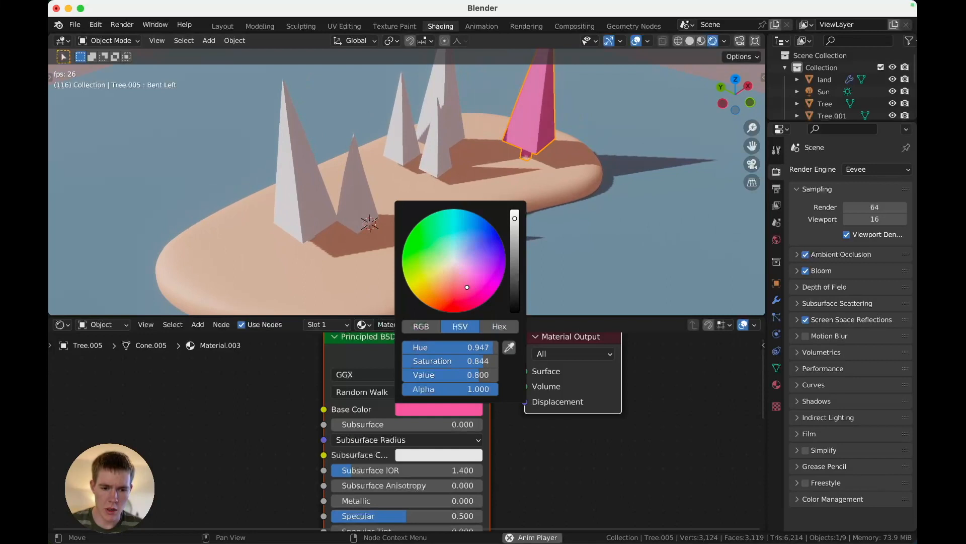
{"action": "left_click_drag", "start_coordinate": [514, 218], "coordinate": [514, 265]}
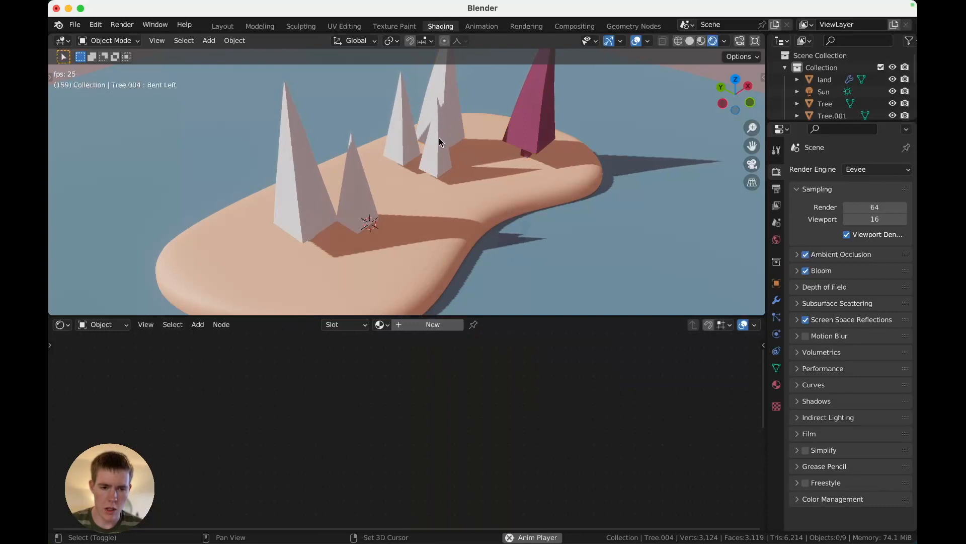
{"action": "left_click", "coordinate": [438, 130]}
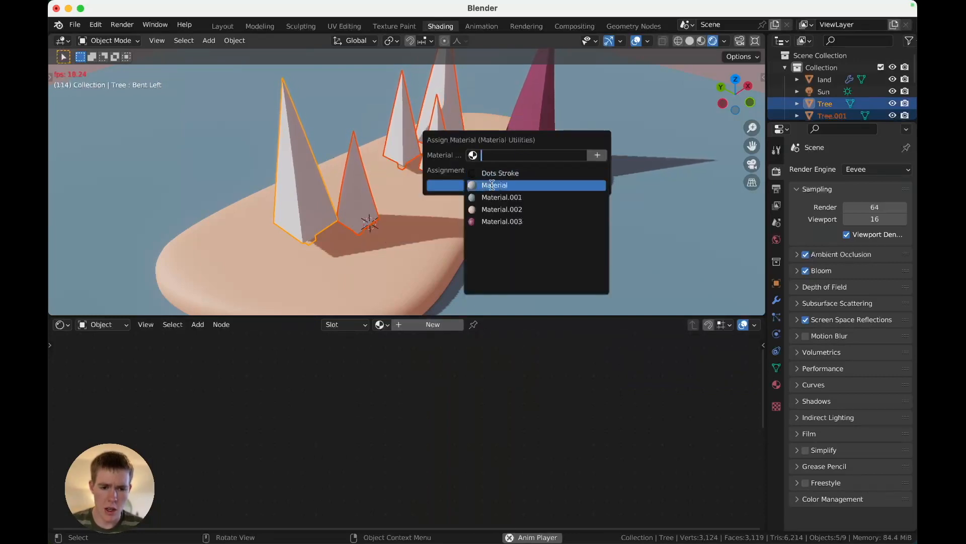
Assign Material.003 to all selected trees, overriding their existing slots.
{"action": "left_click", "coordinate": [502, 220]}
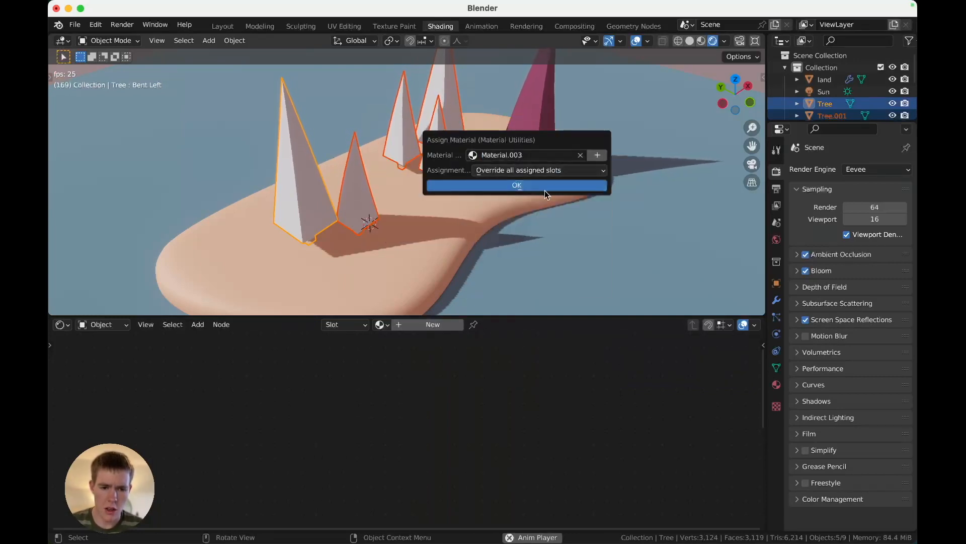
{"action": "left_click", "coordinate": [516, 185]}
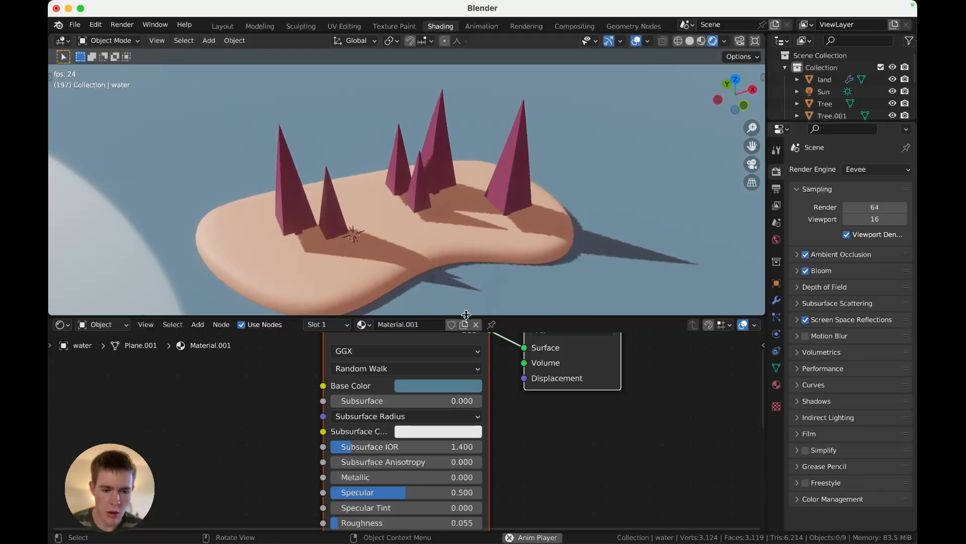
In the Layout workspace scale the water plane up by 2.142 so it extends past the island.
{"action": "left_click", "coordinate": [222, 27]}
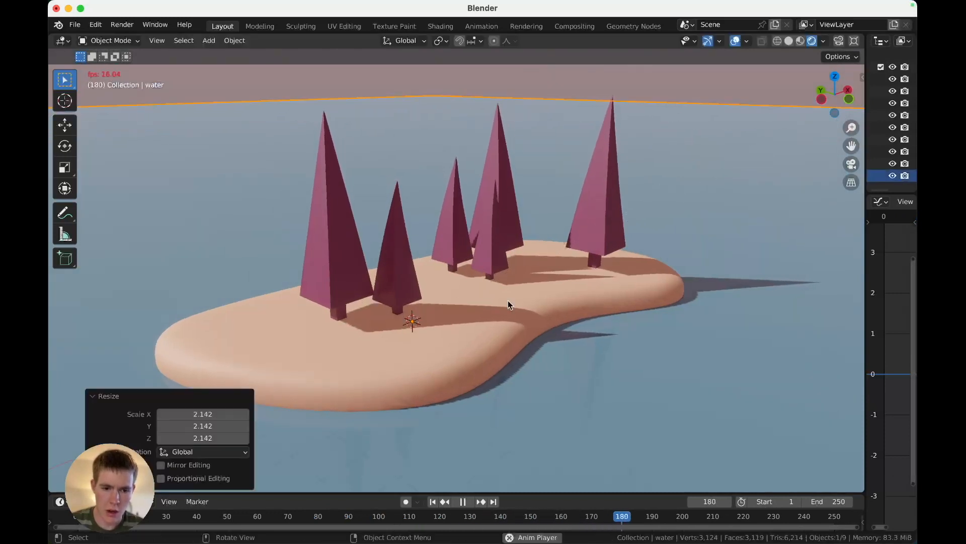
{"action": "key", "text": "s"}
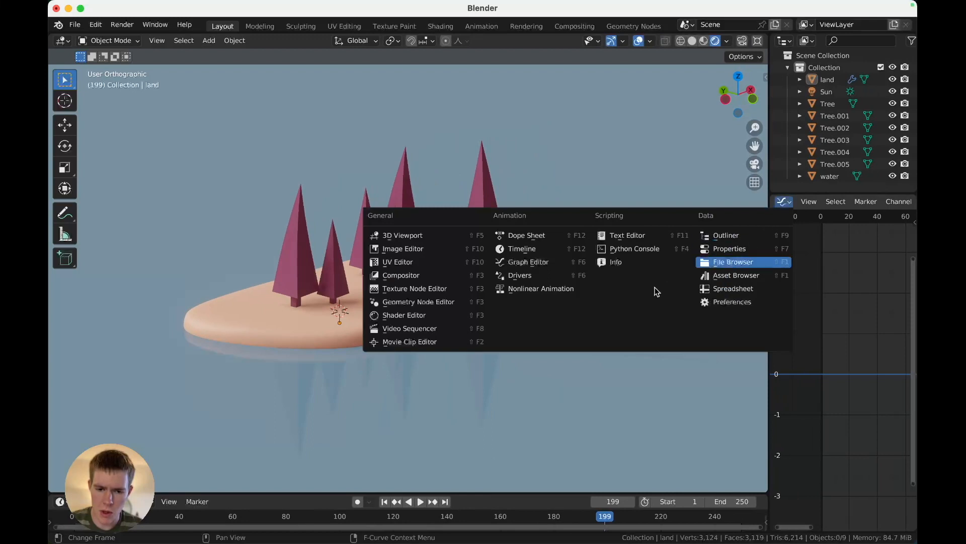
{"action": "mouse_move", "coordinate": [419, 301]}
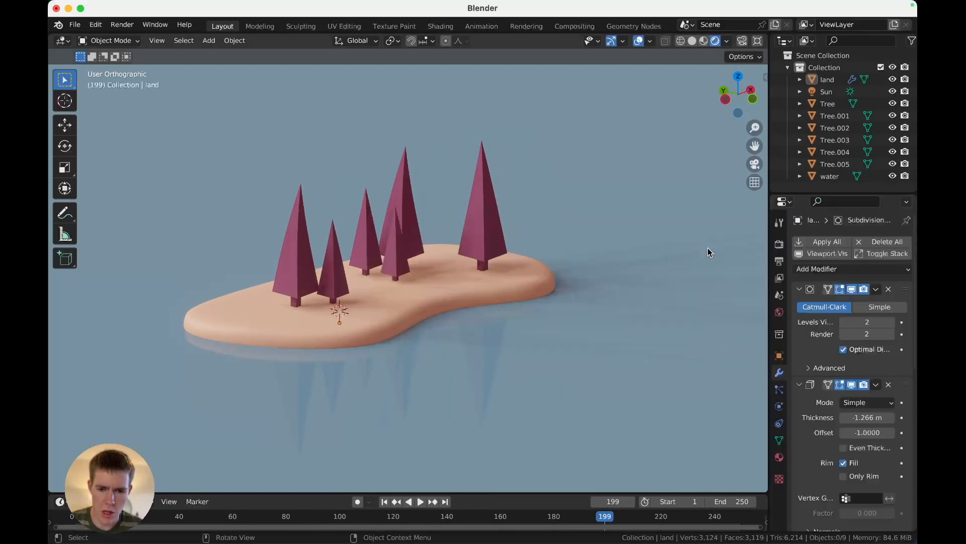
Give the Sun light a 30° angle for soft shadows in the Cycles rendered preview.
{"action": "left_click", "coordinate": [825, 92]}
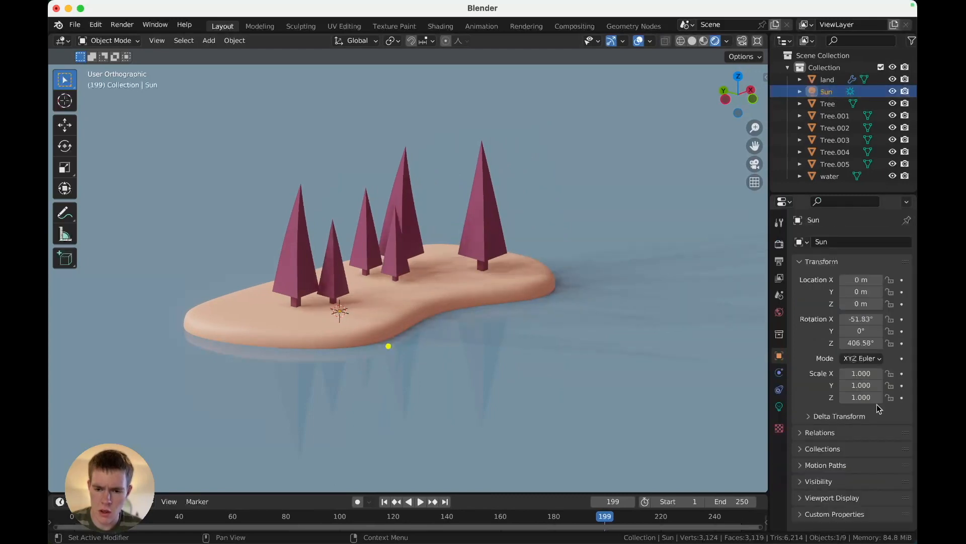
{"action": "left_click", "coordinate": [779, 406]}
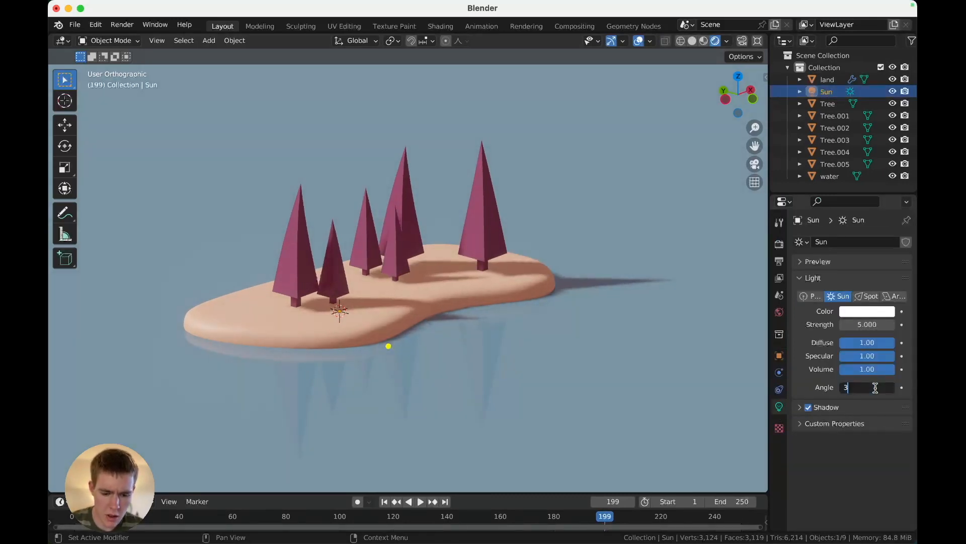
{"action": "type", "text": "30°"}
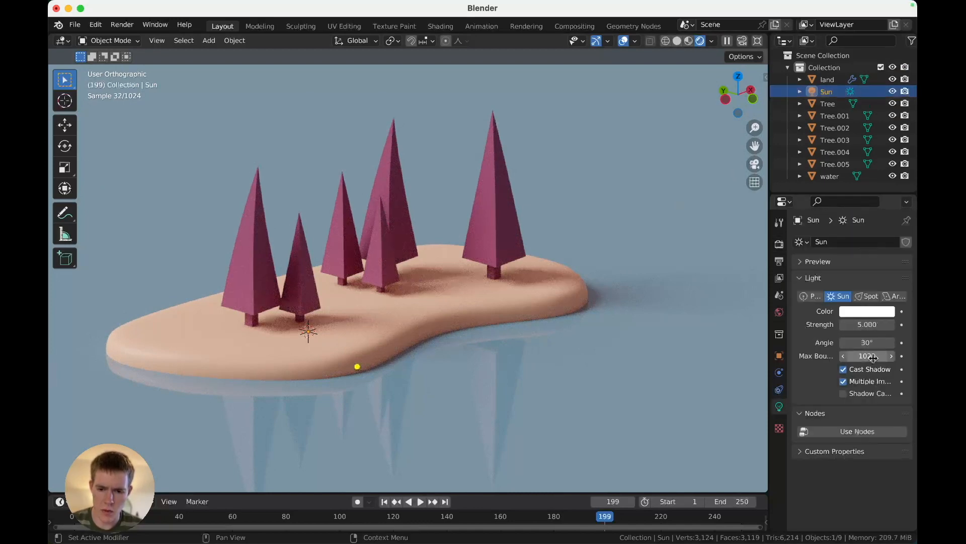
Fine-tune the sun settings and save the scene as littleisland.blend.
{"action": "left_click_drag", "start_coordinate": [881, 343], "coordinate": [865, 342]}
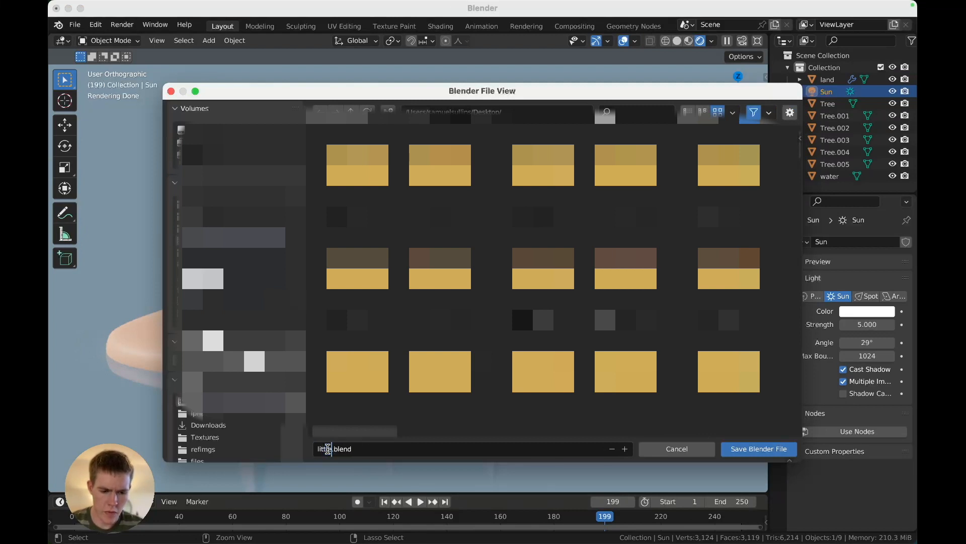
{"action": "left_click", "coordinate": [759, 449]}
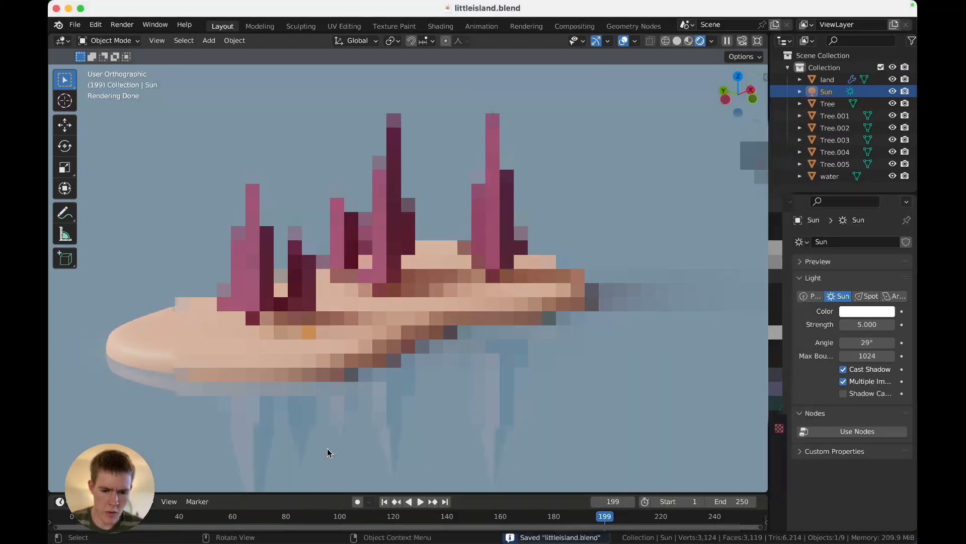